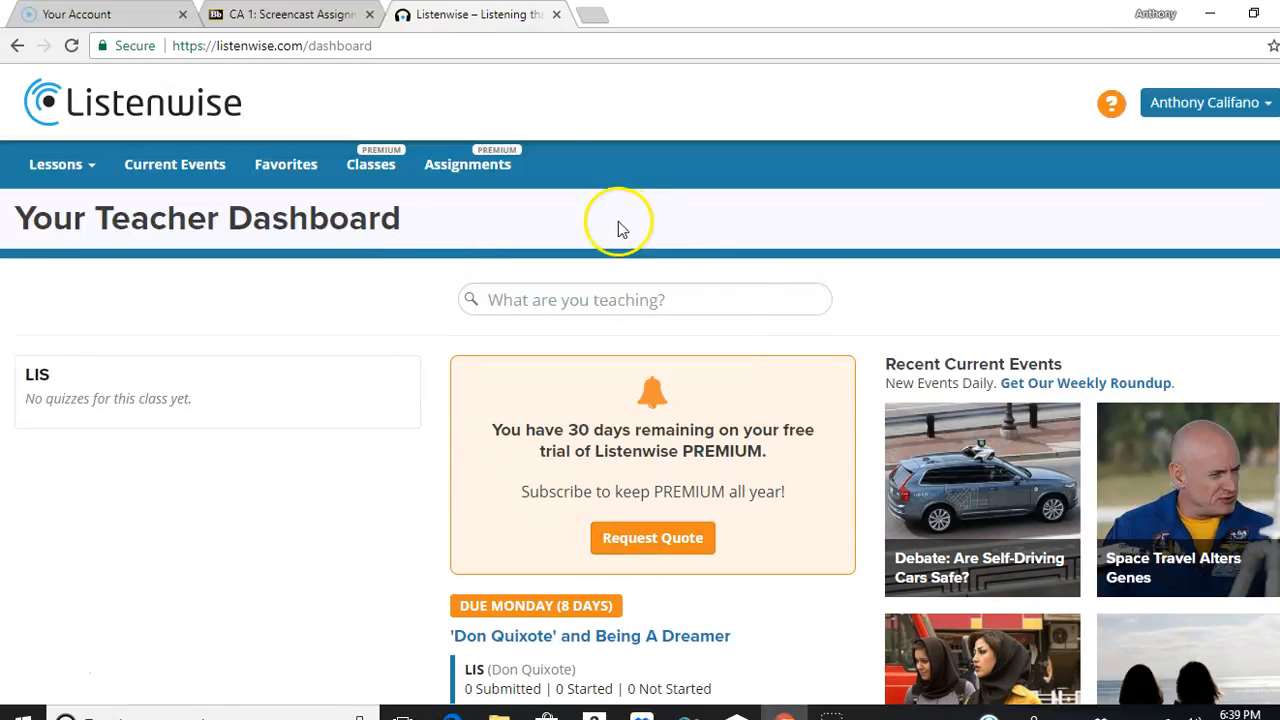
# From Classes, open the 'Don Quixote' assignment listed under the LIS class's recent assignments.
pyautogui.click(372, 164)
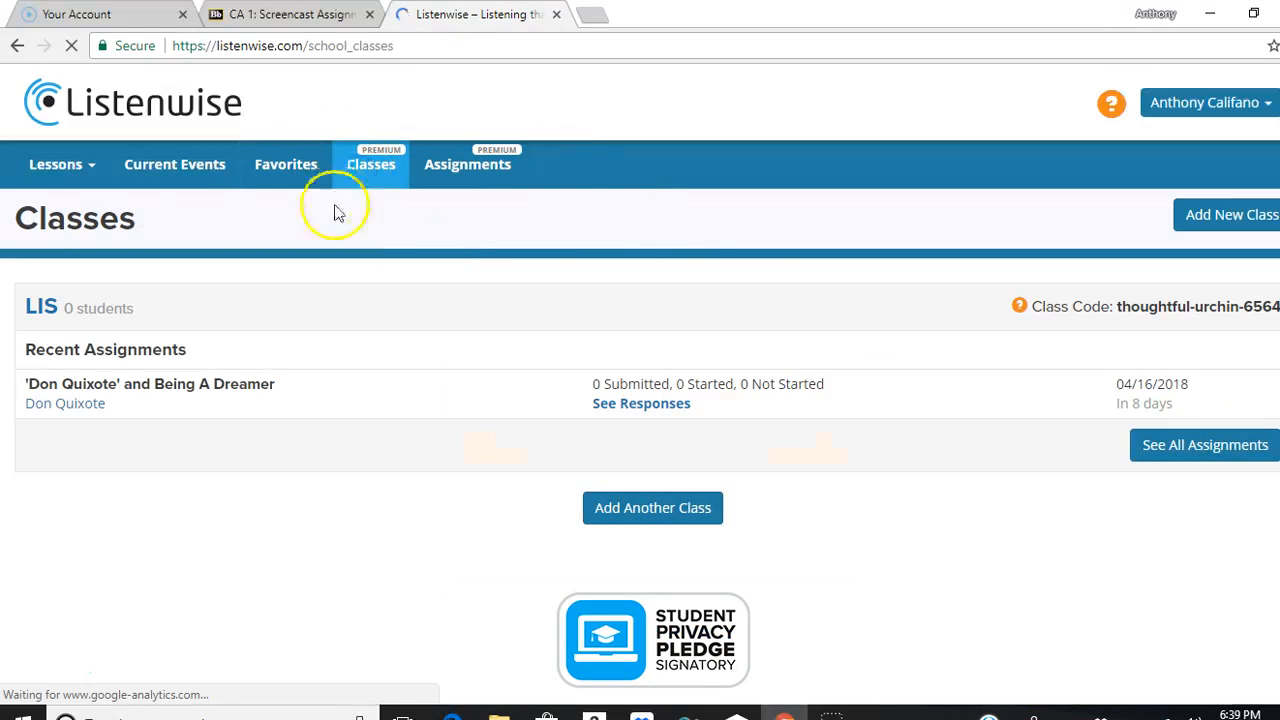
pyautogui.moveTo(100, 376)
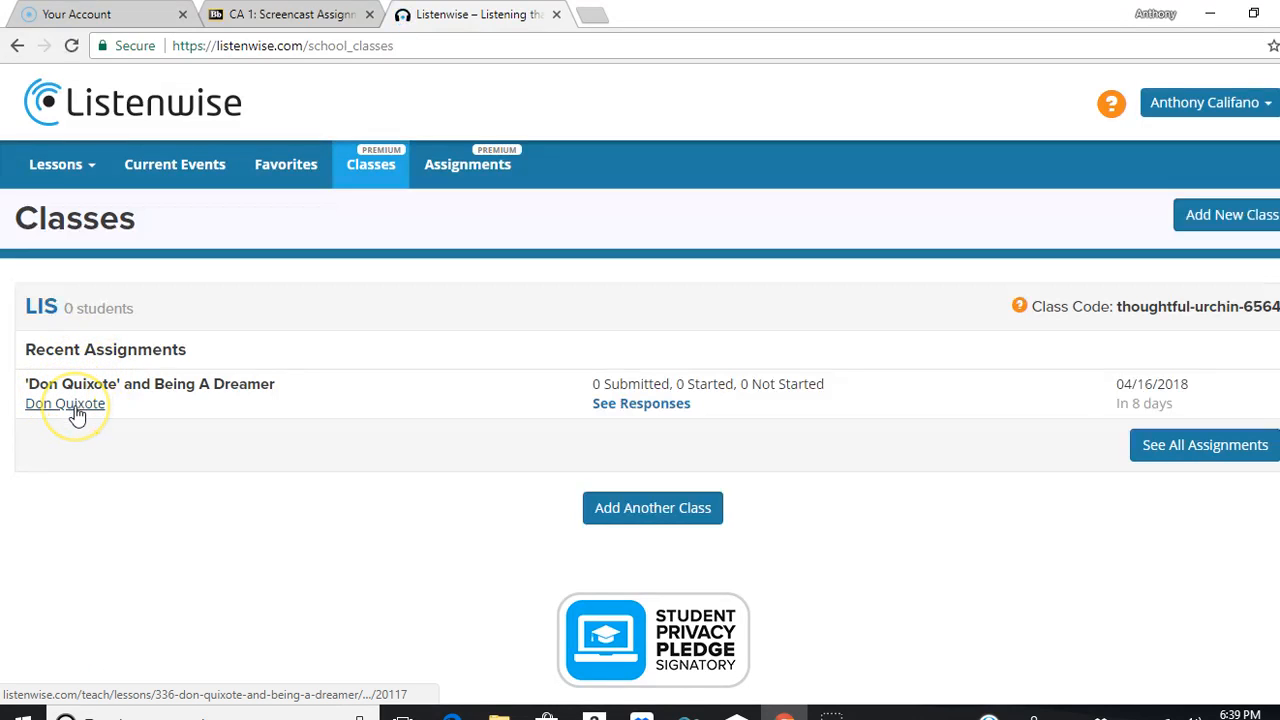
pyautogui.click(64, 404)
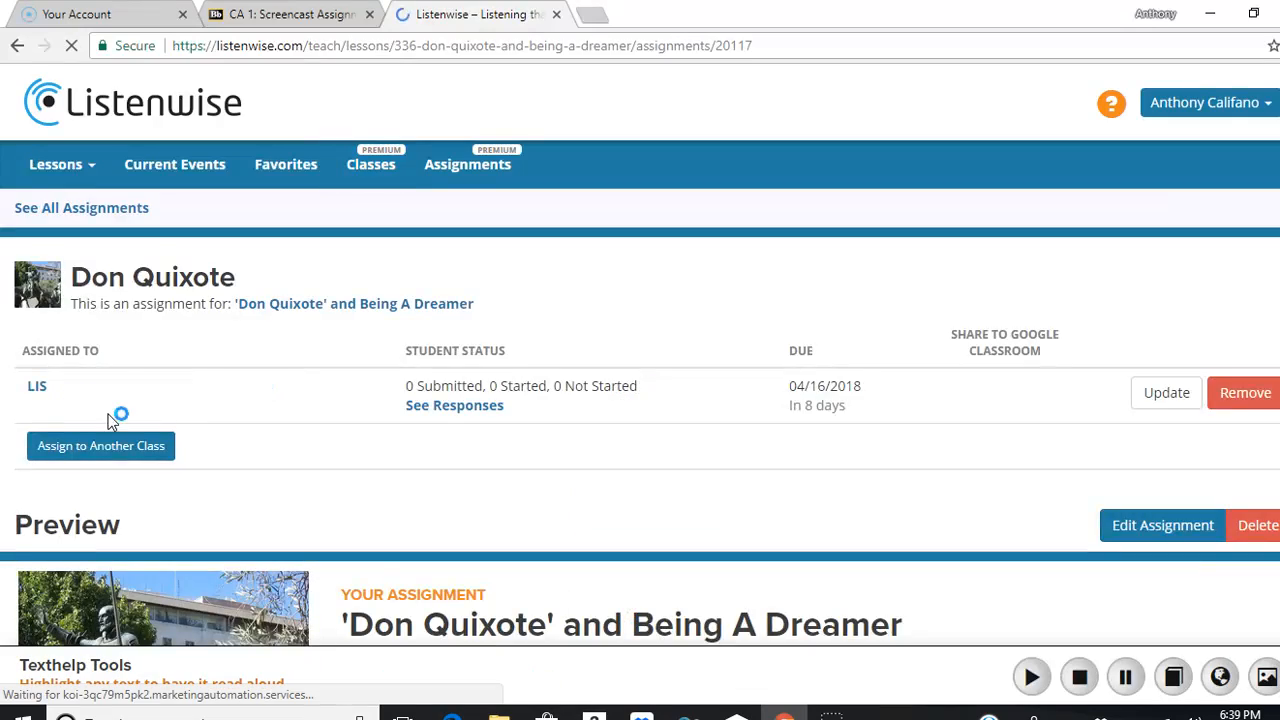
# Reach 'Listen to the Story' and briefly play, then pause, the Don Quixote audio.
pyautogui.scroll(-3)
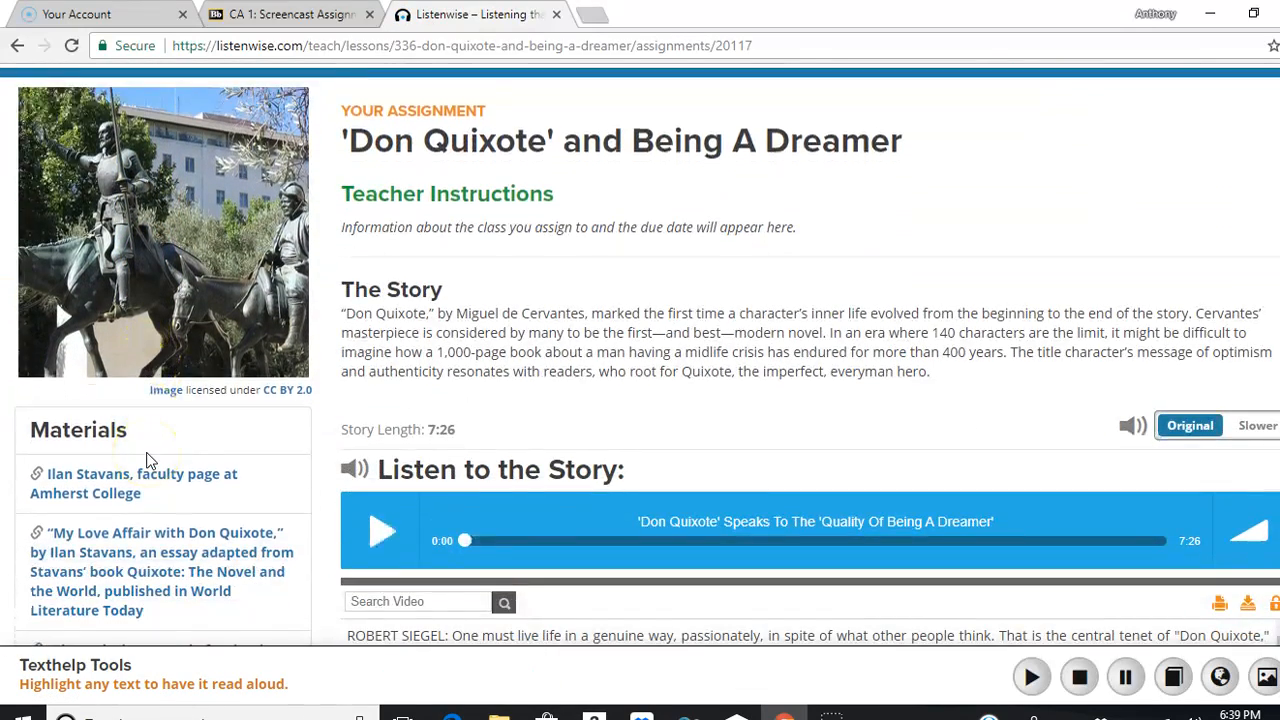
pyautogui.scroll(-3)
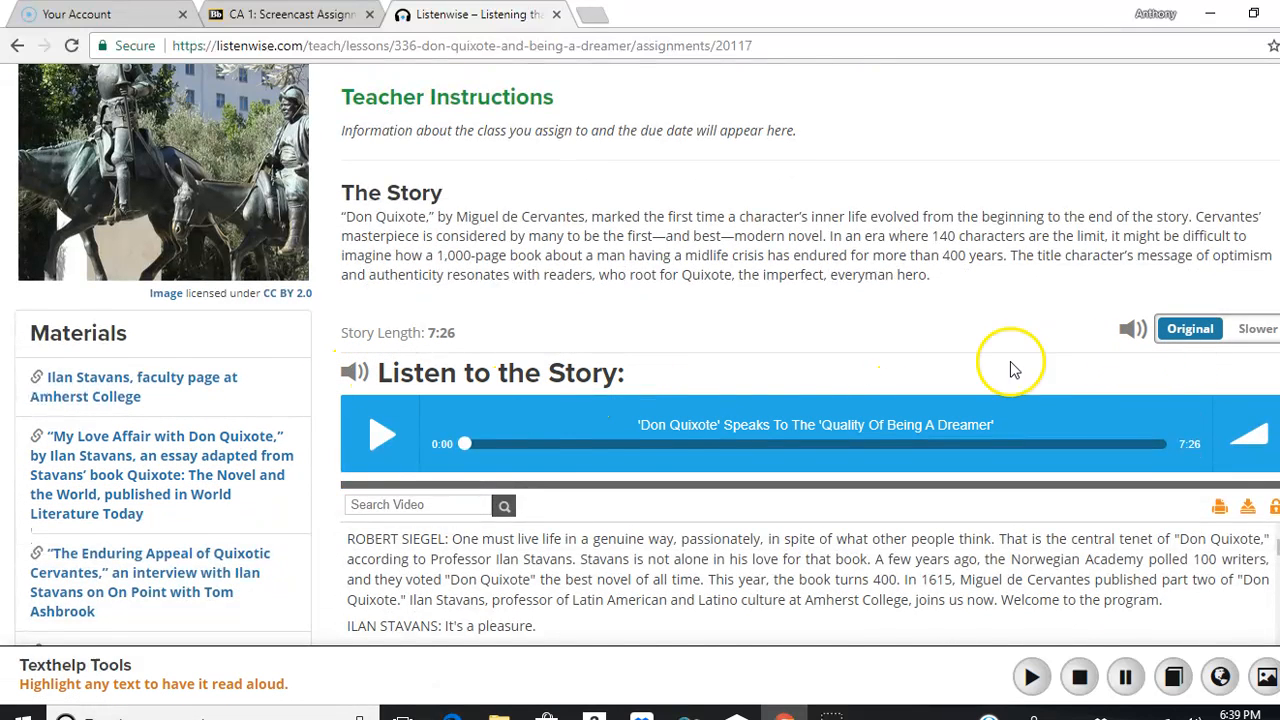
pyautogui.click(382, 434)
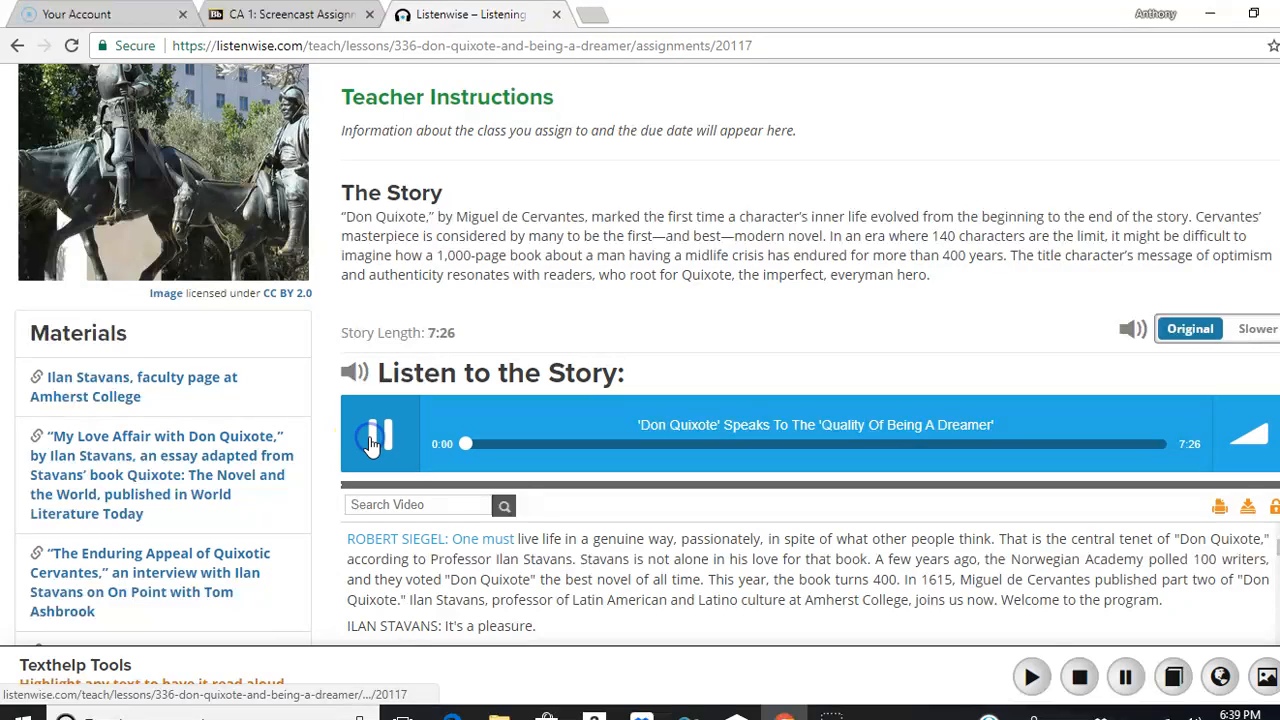
pyautogui.click(378, 436)
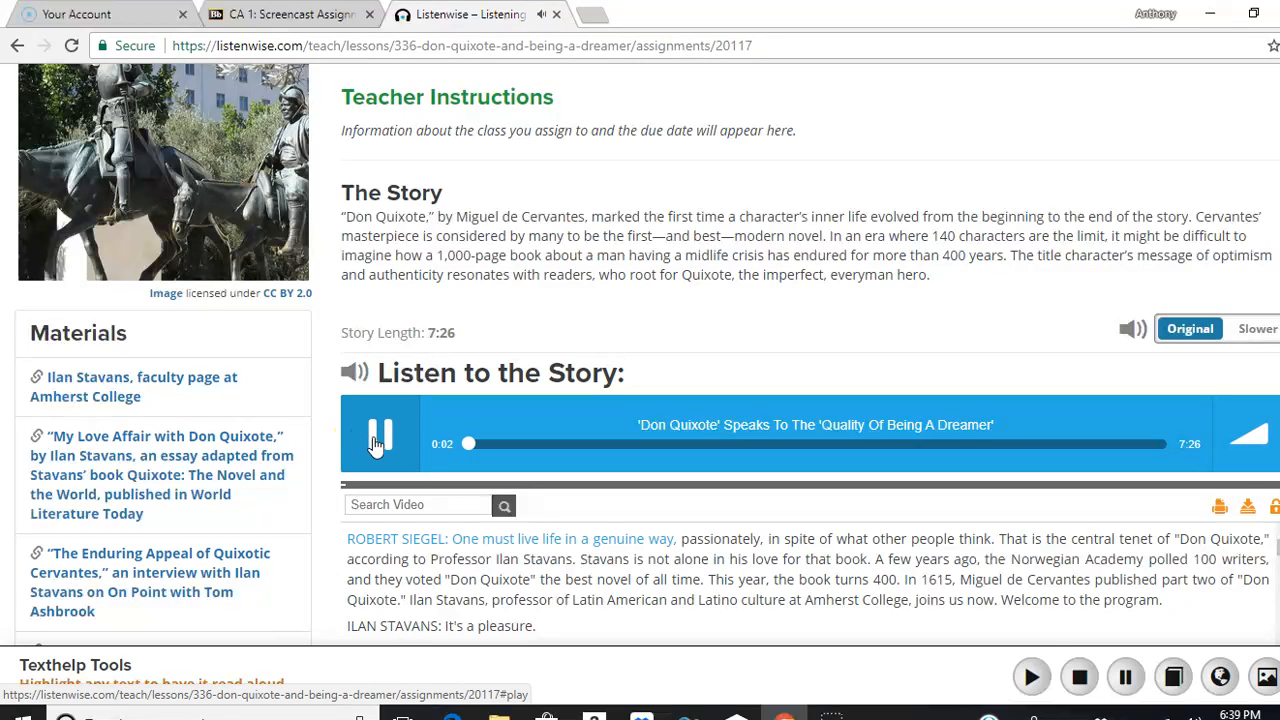
pyautogui.click(380, 436)
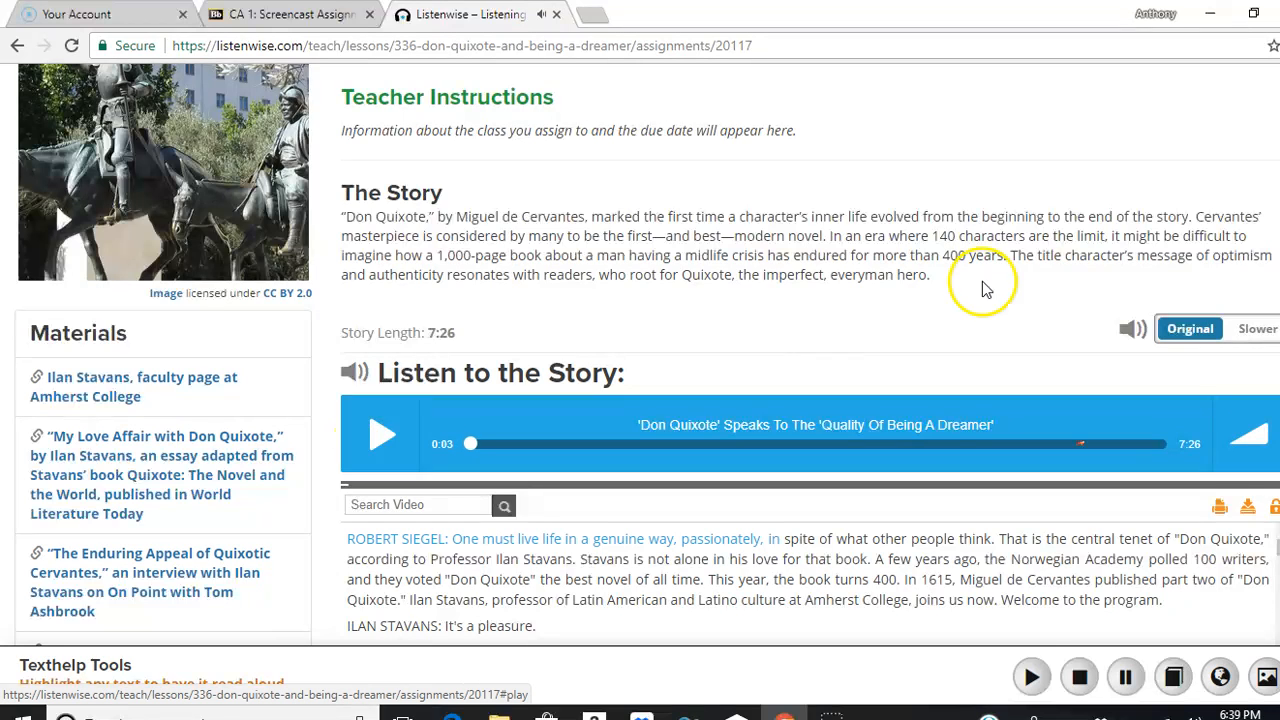
# Switch to the Slower audio version and play it briefly with synced transcript highlighting.
pyautogui.click(1256, 328)
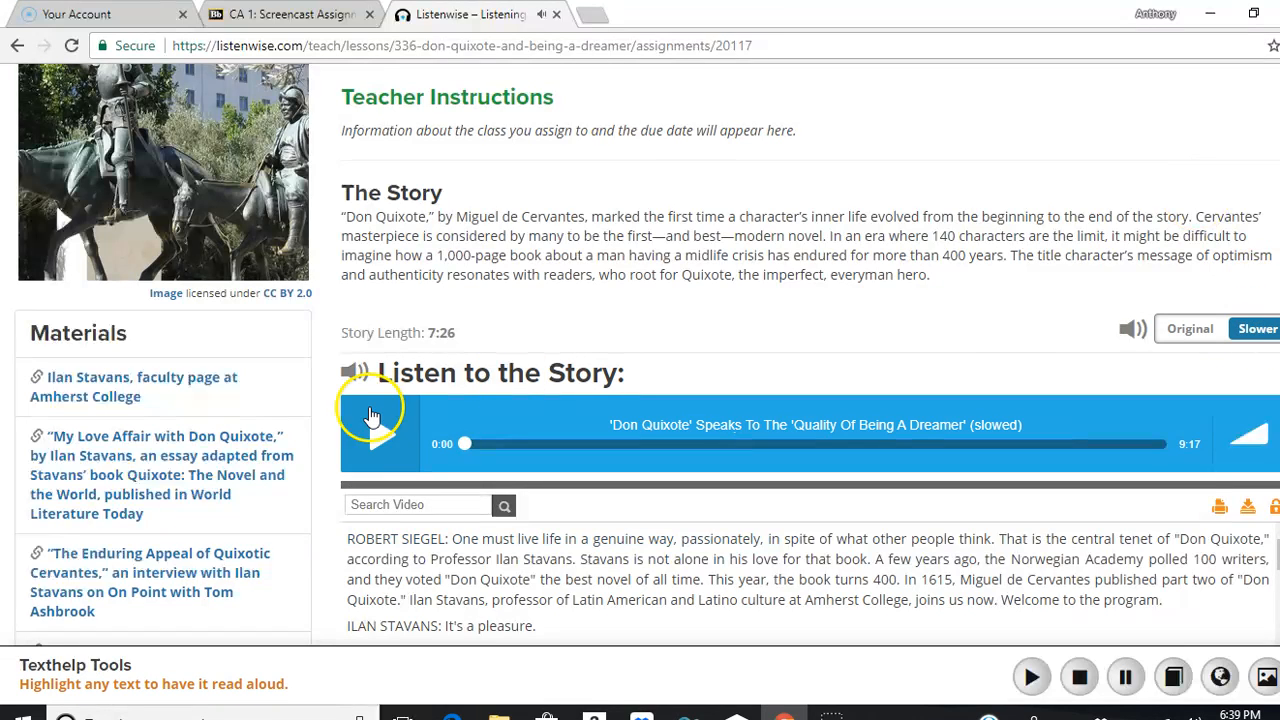
pyautogui.click(380, 432)
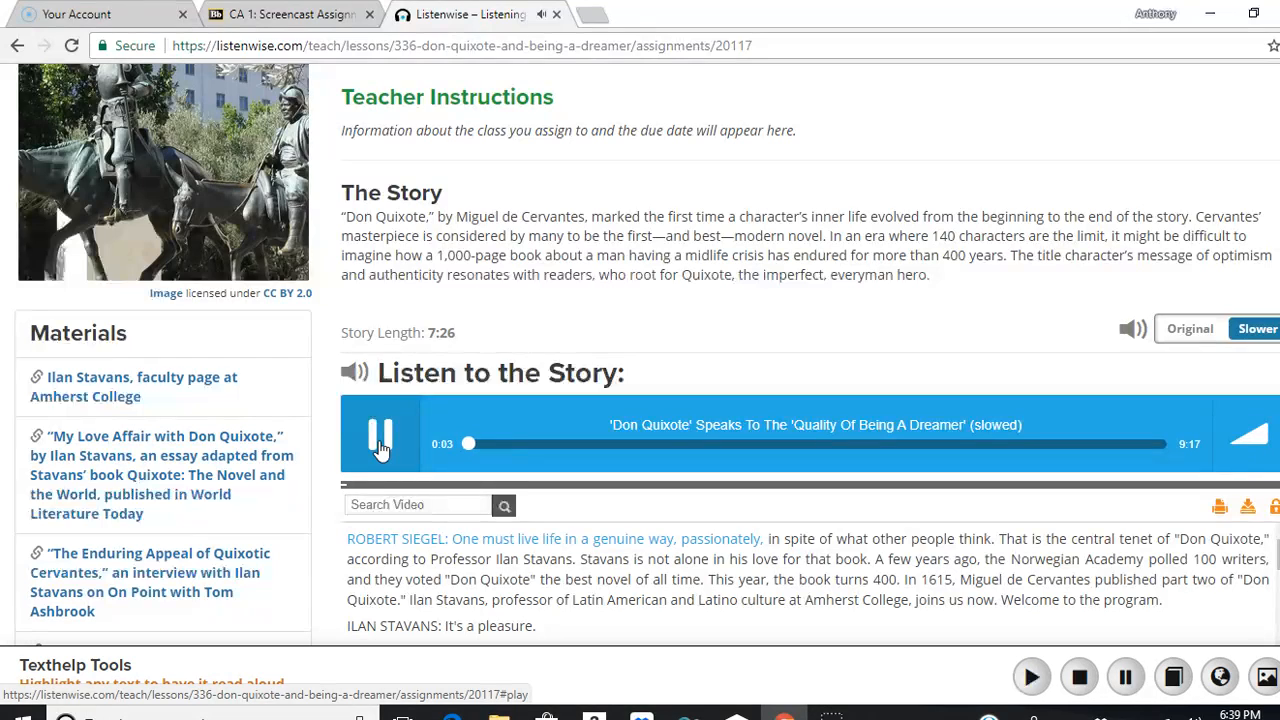
pyautogui.click(380, 436)
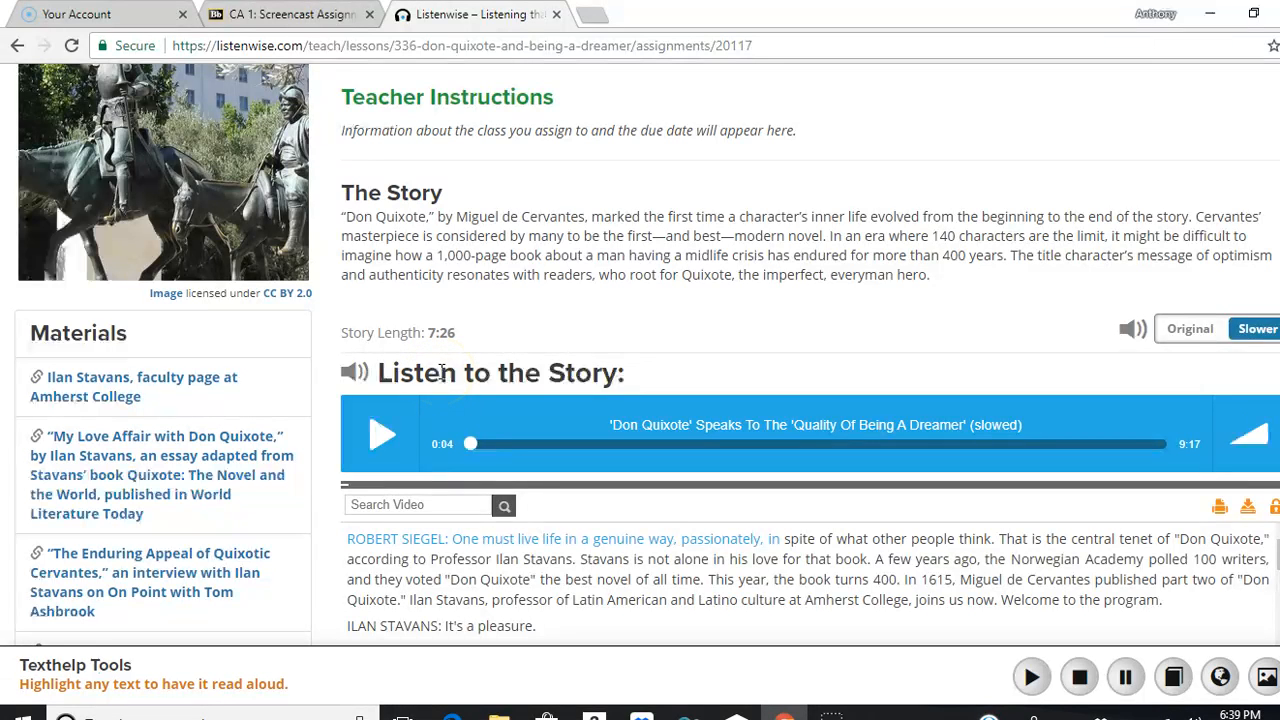
pyautogui.scroll(-3)
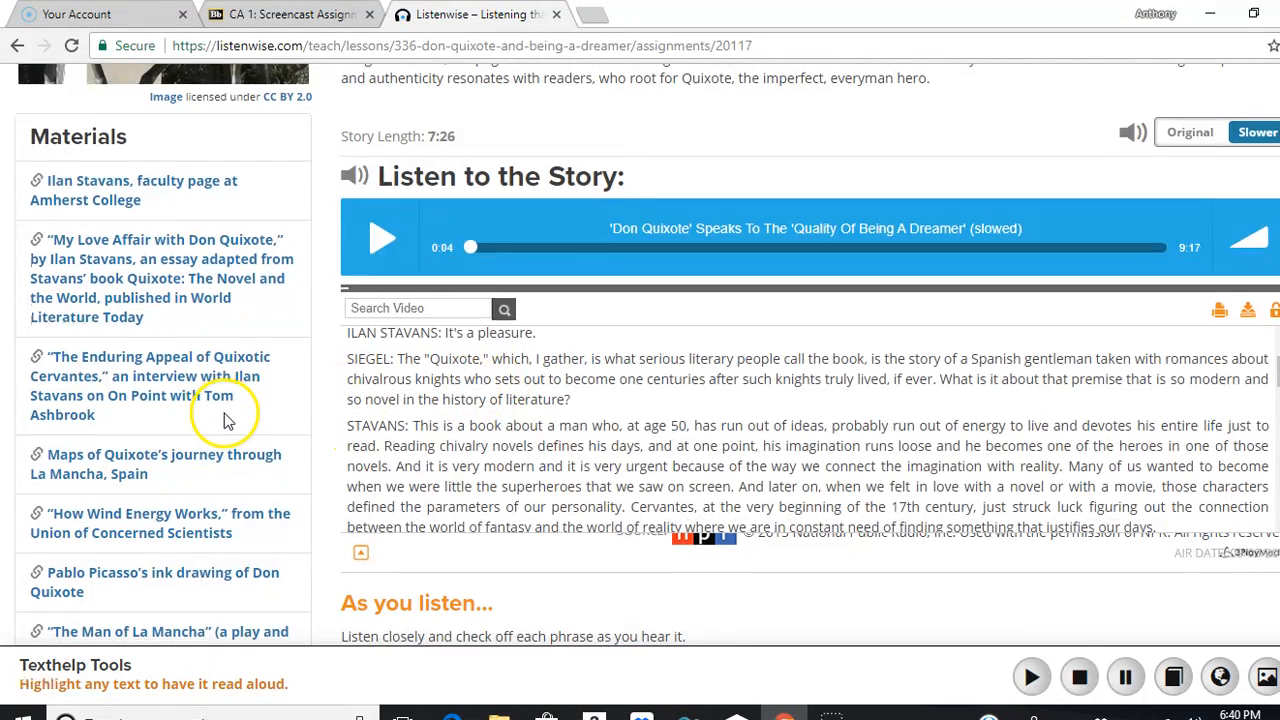
pyautogui.scroll(-3)
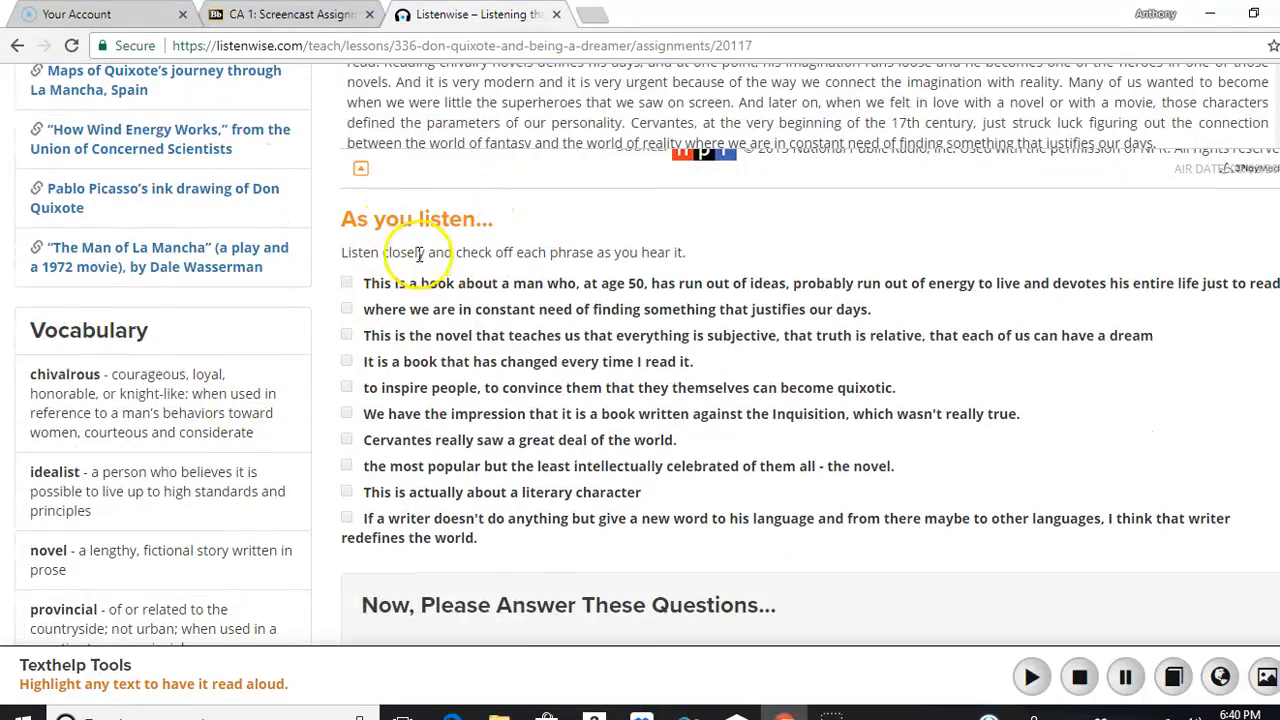
pyautogui.moveTo(484, 264)
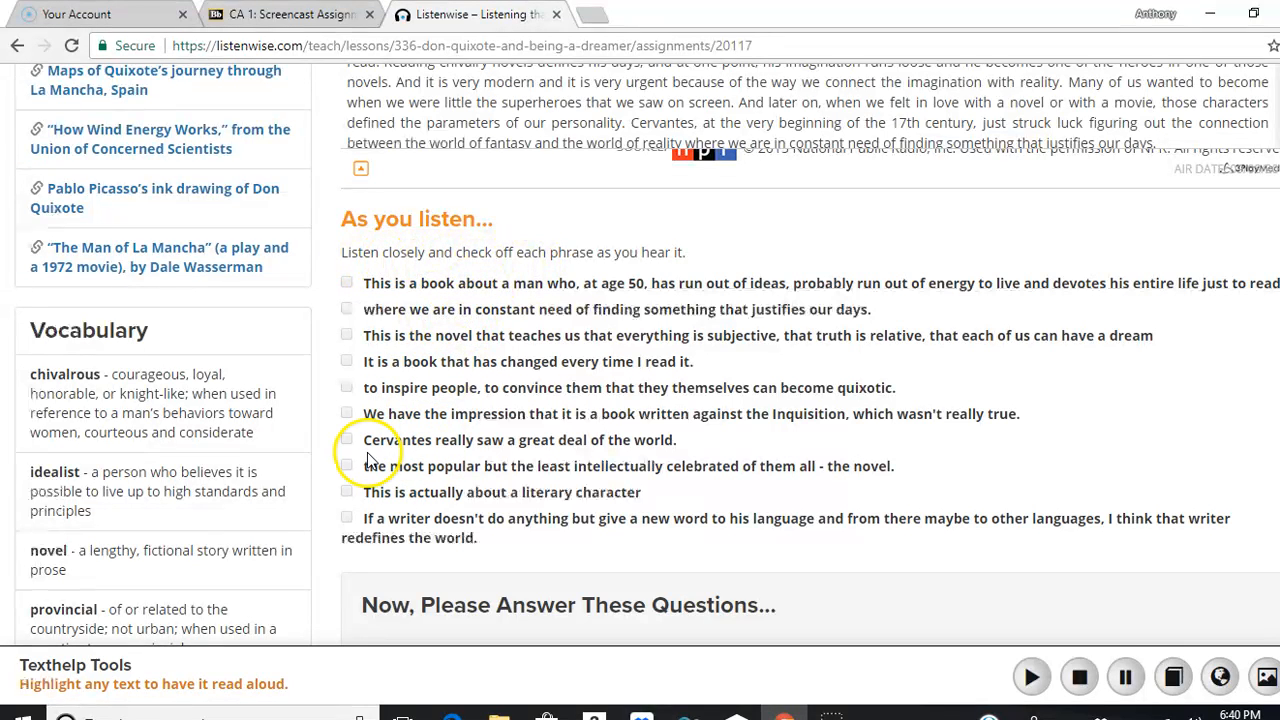
pyautogui.scroll(-3)
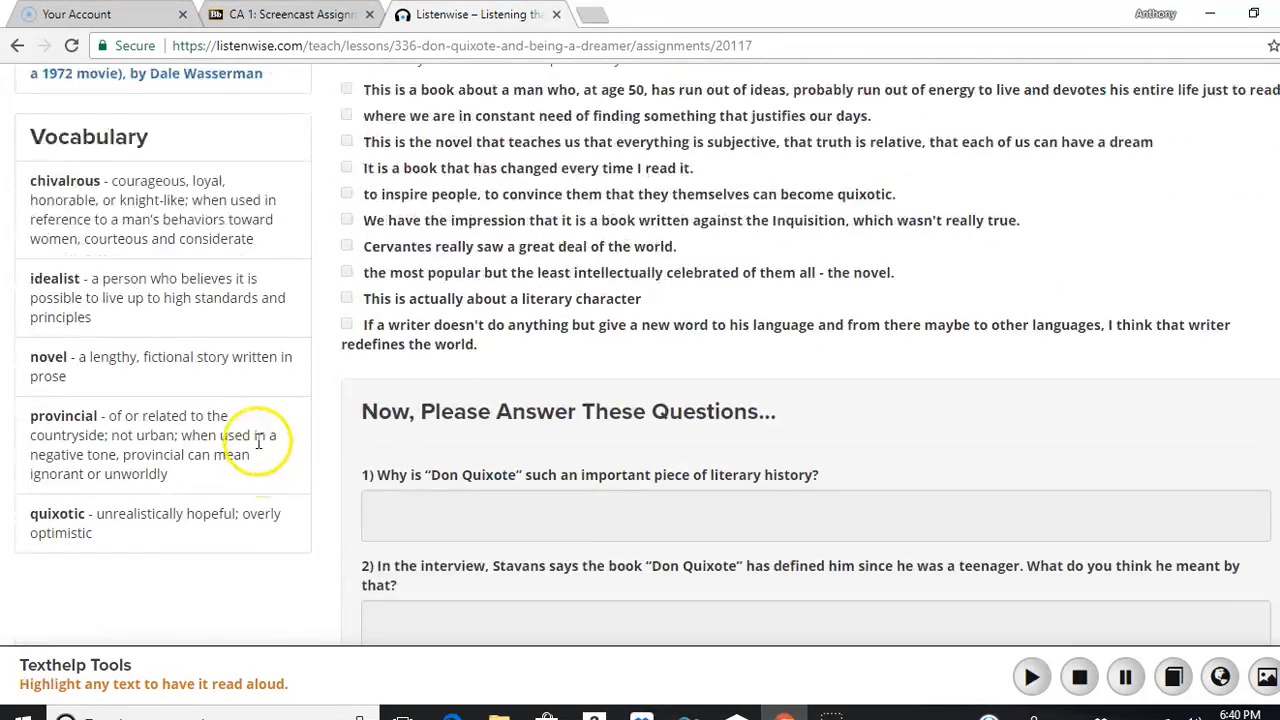
pyautogui.scroll(-3)
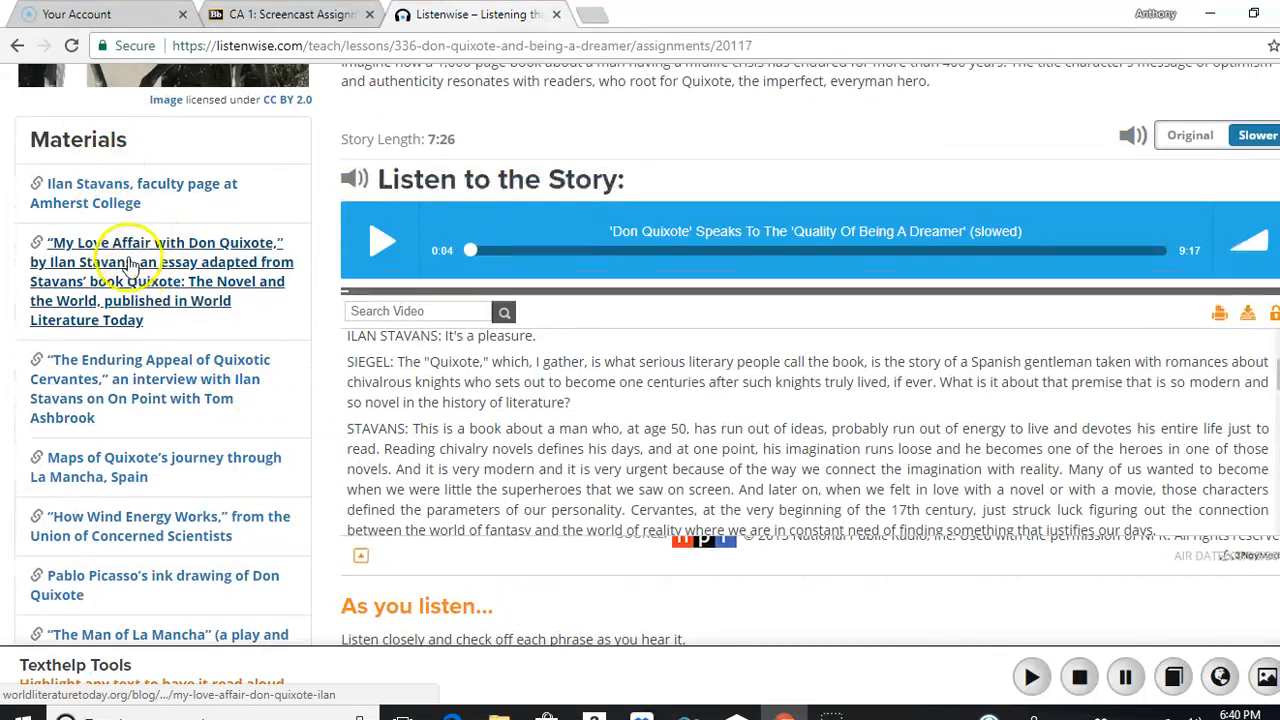
pyautogui.scroll(-3)
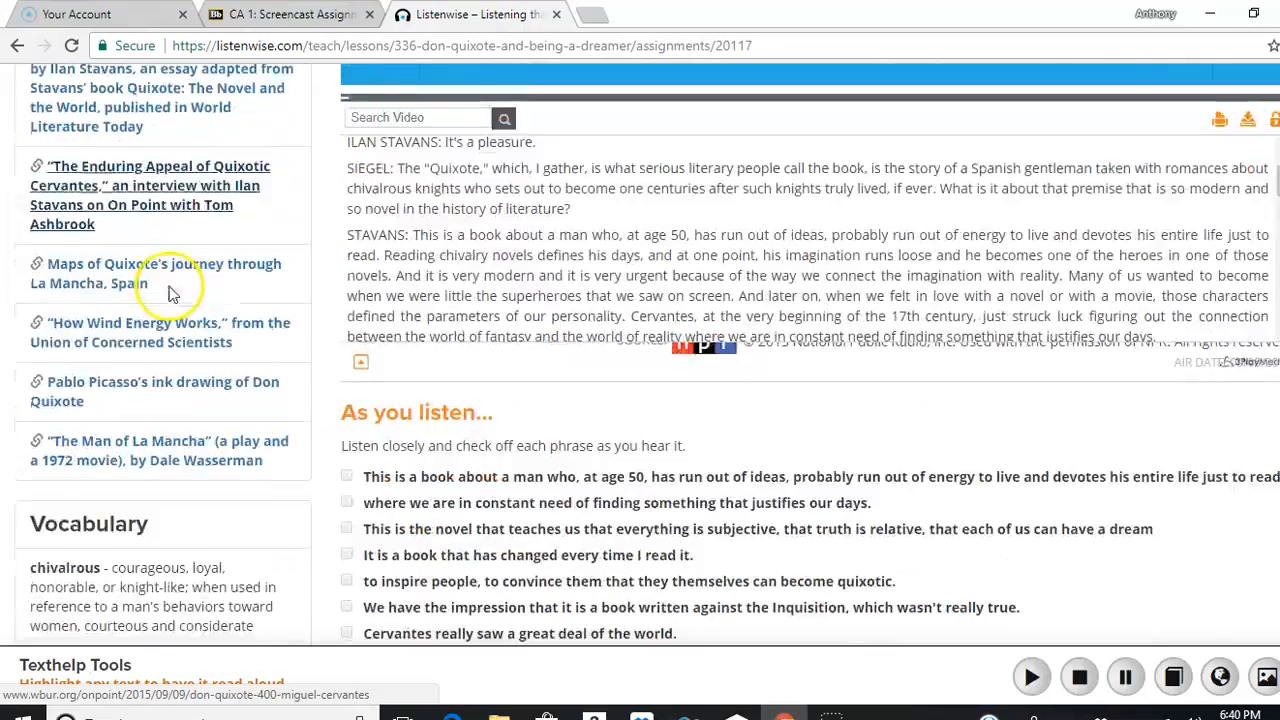
pyautogui.scroll(-3)
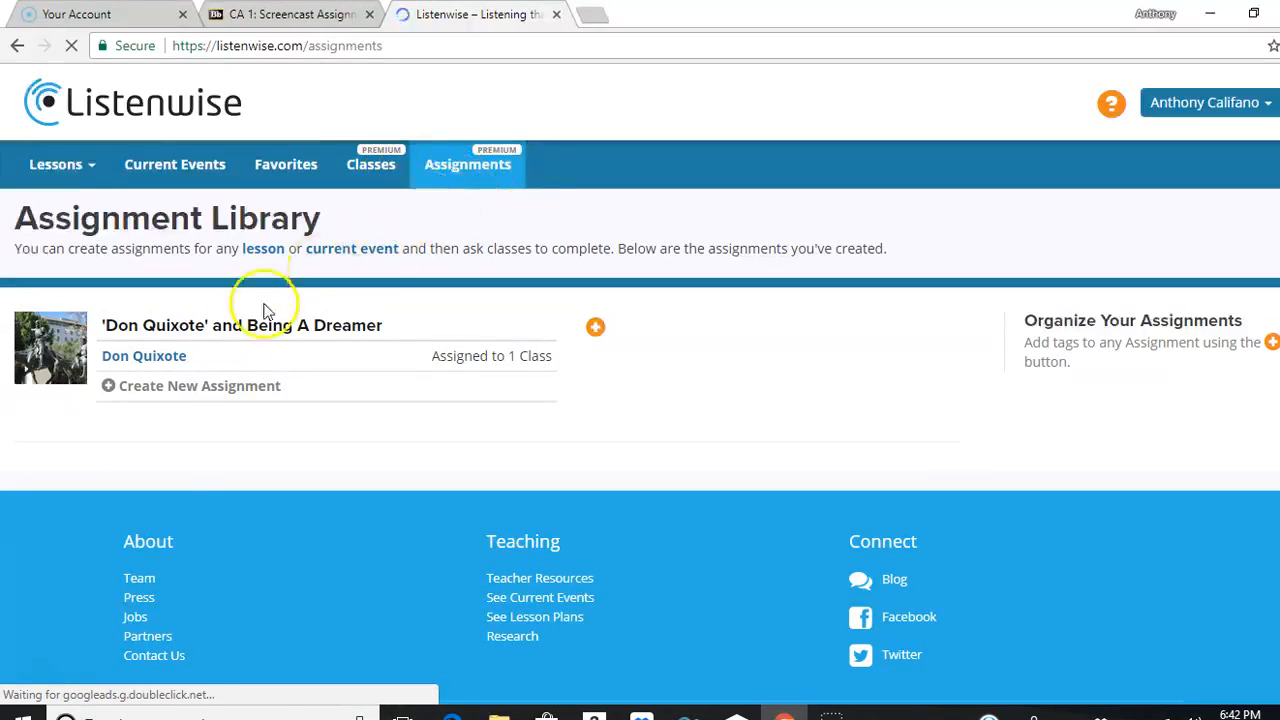
pyautogui.moveTo(204, 404)
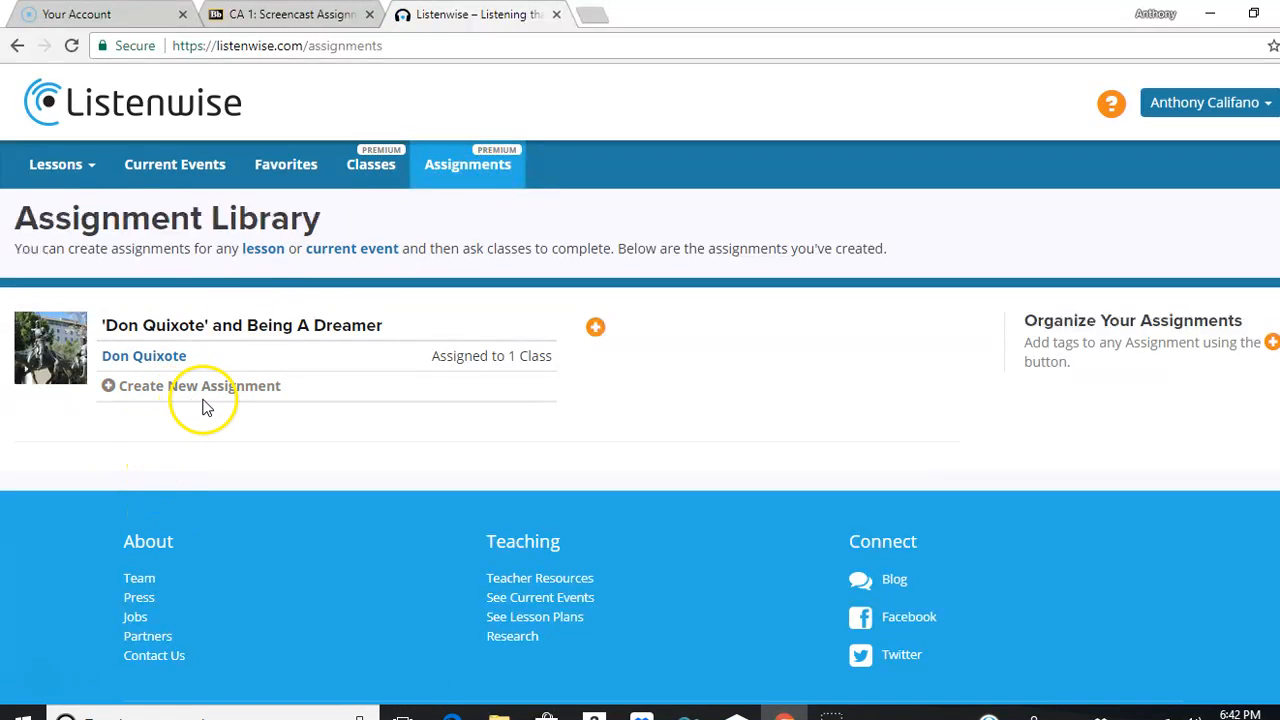
pyautogui.moveTo(236, 430)
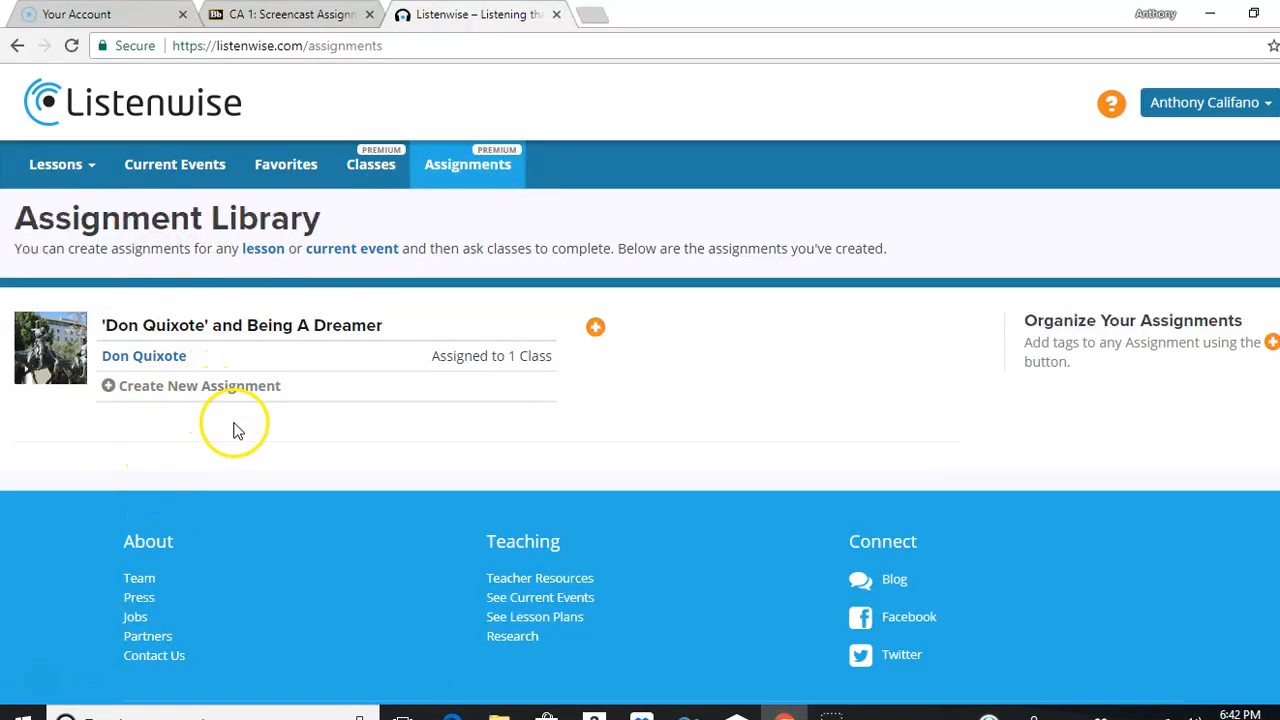
pyautogui.moveTo(54, 164)
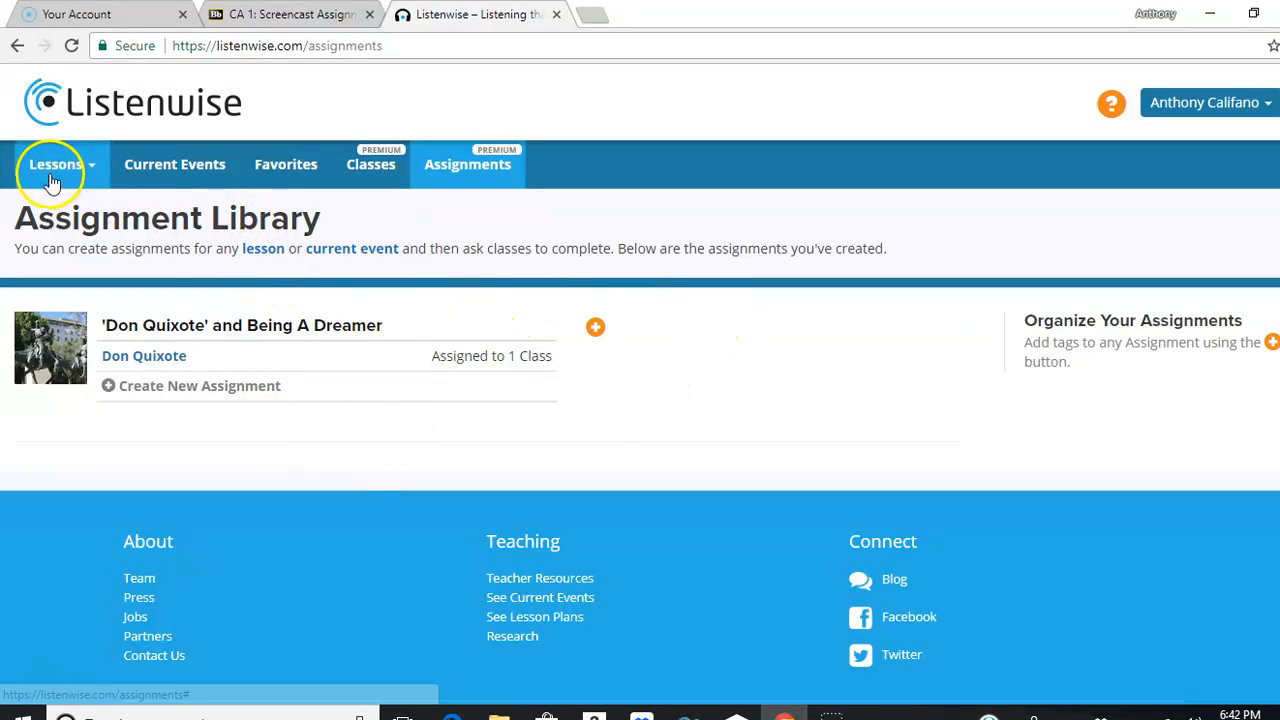
# Show the Lessons menu listing All Lessons, Social Studies, Science, ELA and lesson search.
pyautogui.click(56, 164)
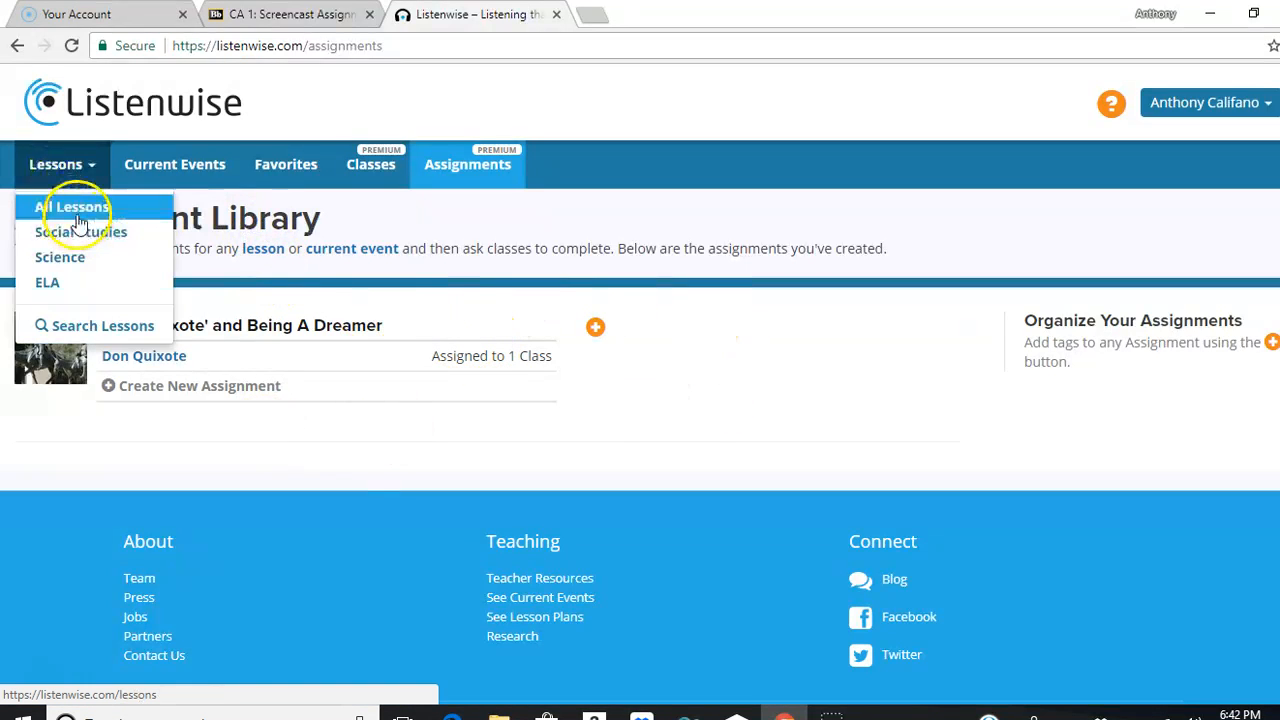
pyautogui.moveTo(82, 232)
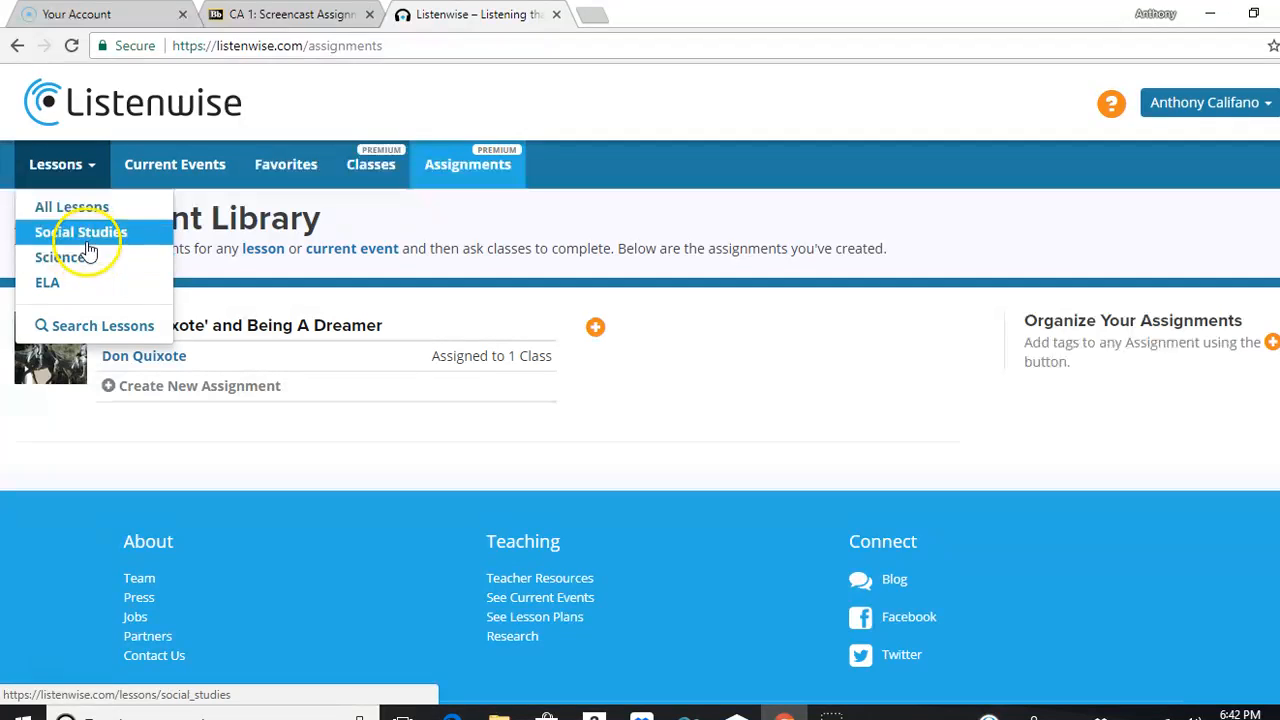
pyautogui.moveTo(88, 248)
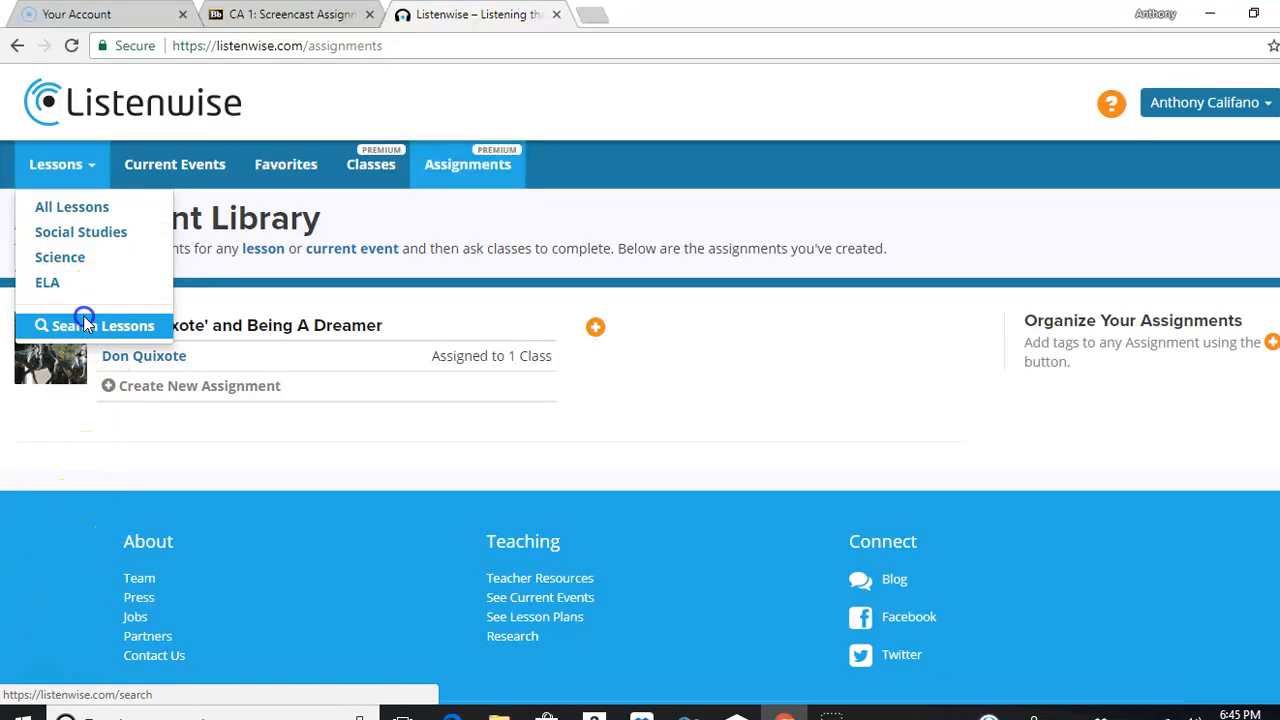
# Go to Search Lessons and review the Subject, Language Challenge and Grade Level filters.
pyautogui.click(96, 324)
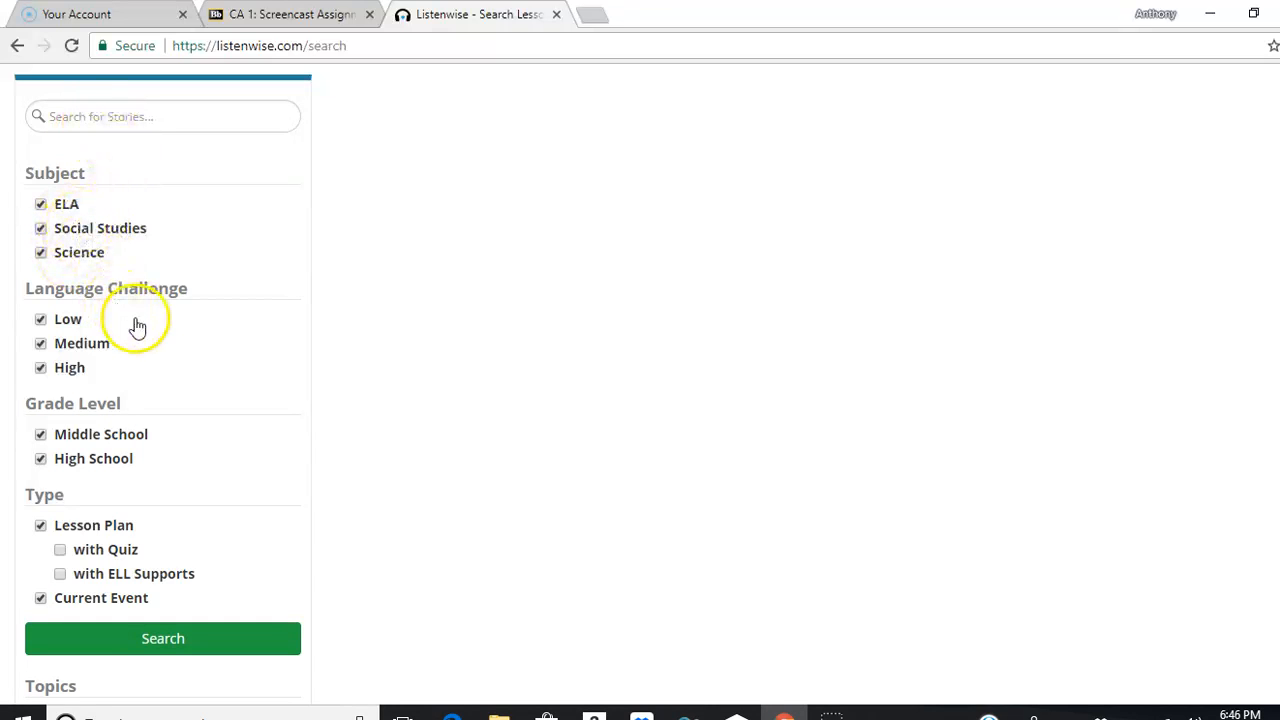
pyautogui.scroll(-3)
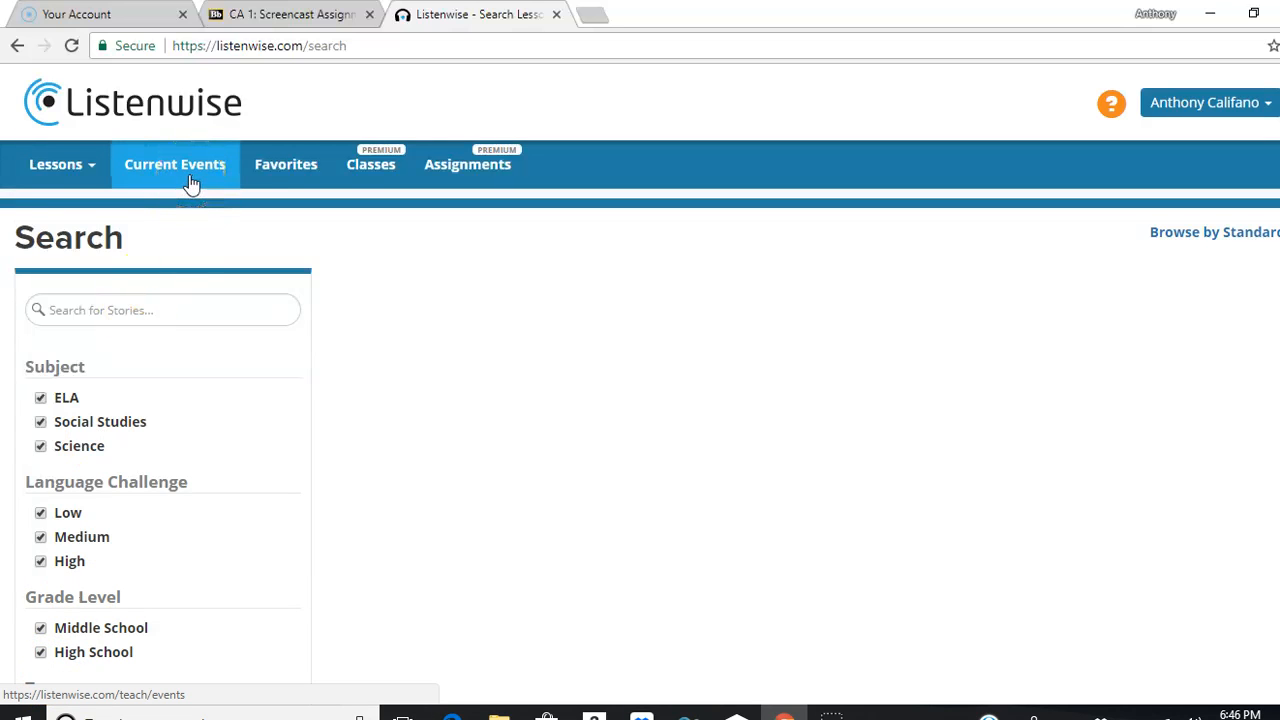
# Go to Current Events and browse the grid of recent dated news stories, returning to the top.
pyautogui.click(174, 164)
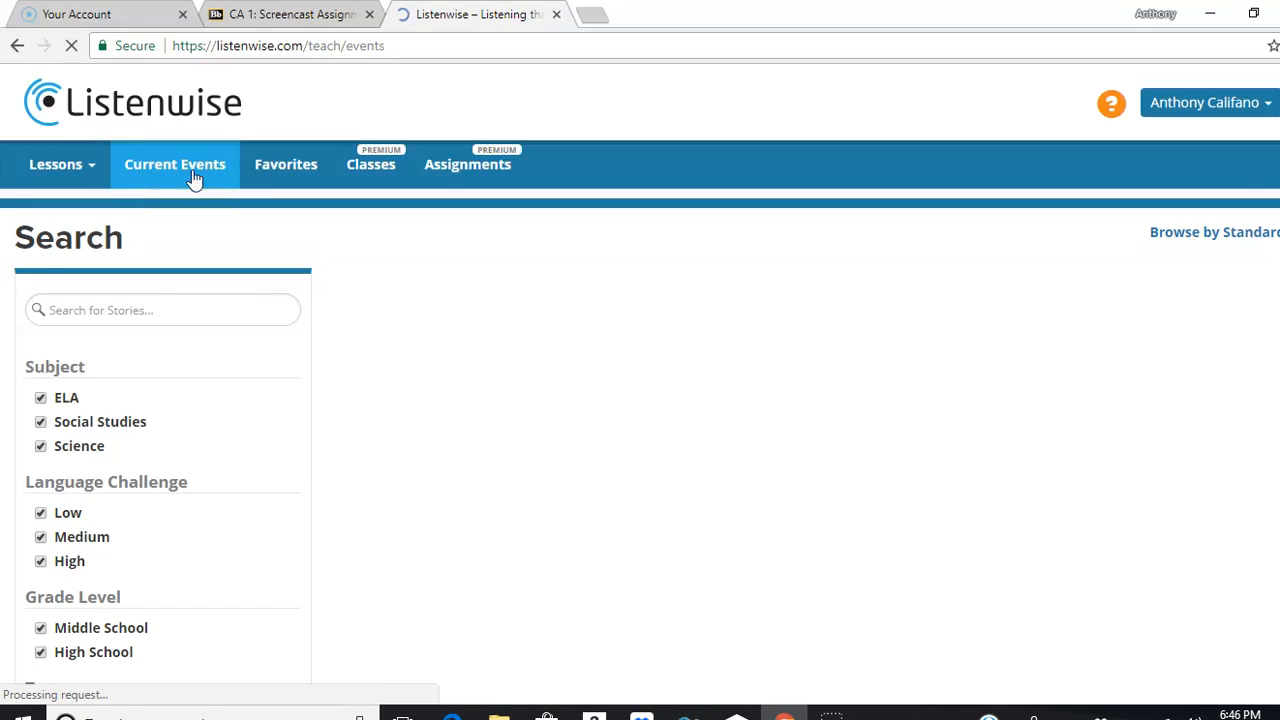
pyautogui.click(174, 164)
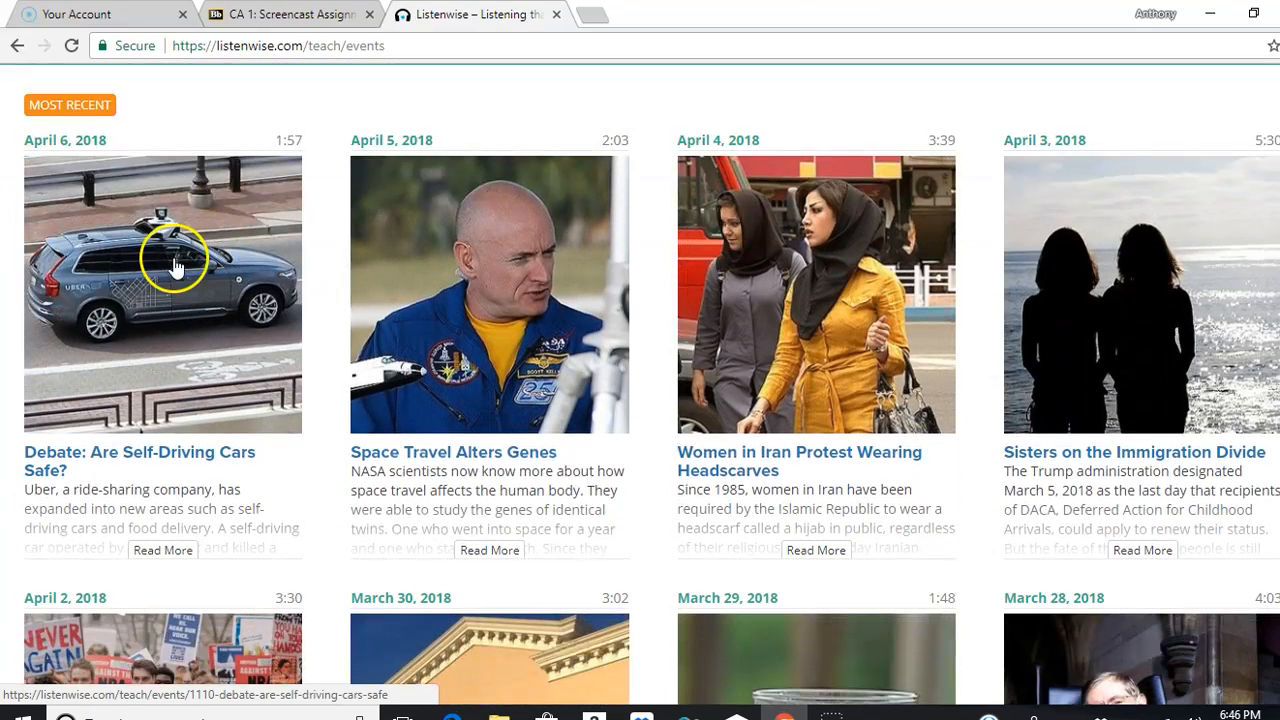
pyautogui.moveTo(204, 170)
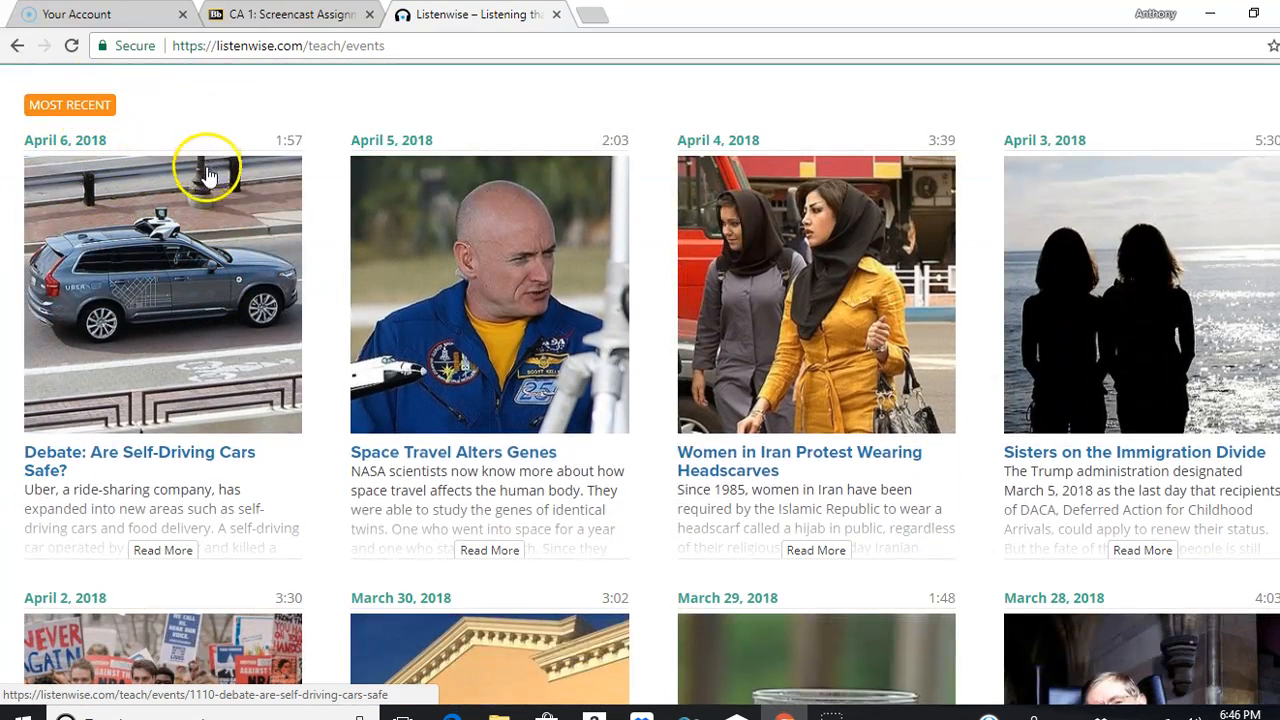
pyautogui.scroll(-3)
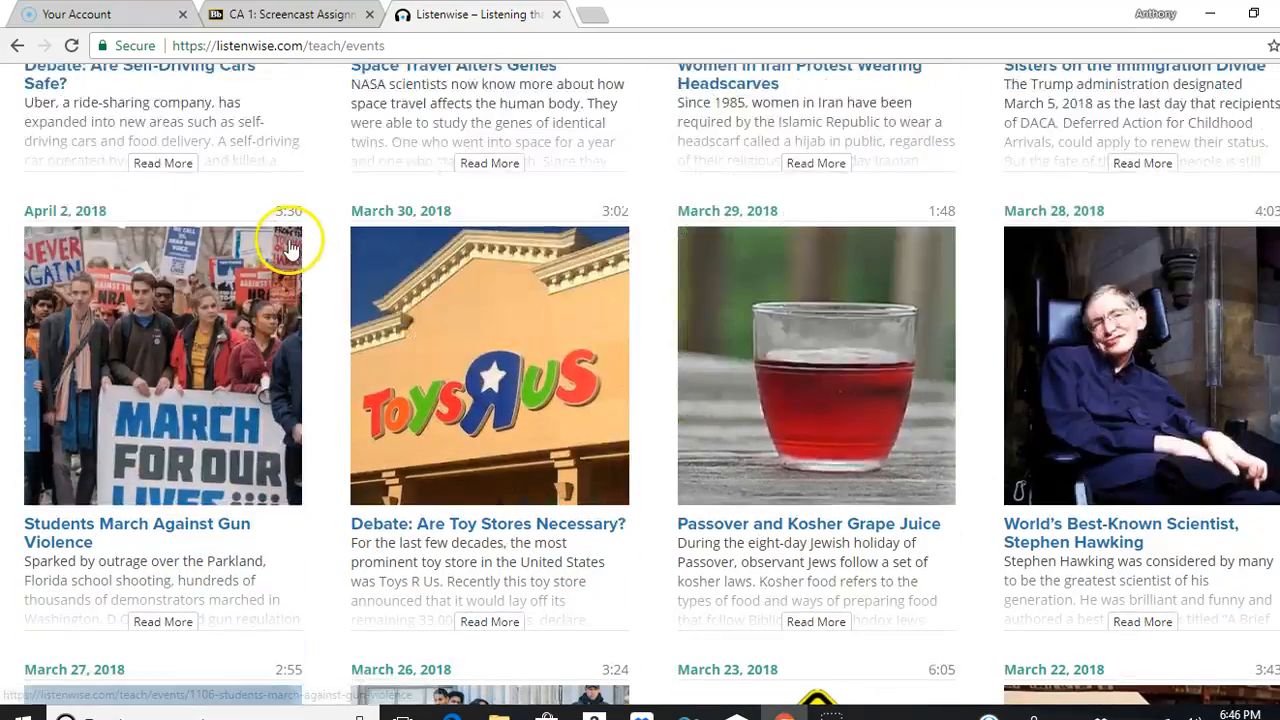
pyautogui.scroll(-3)
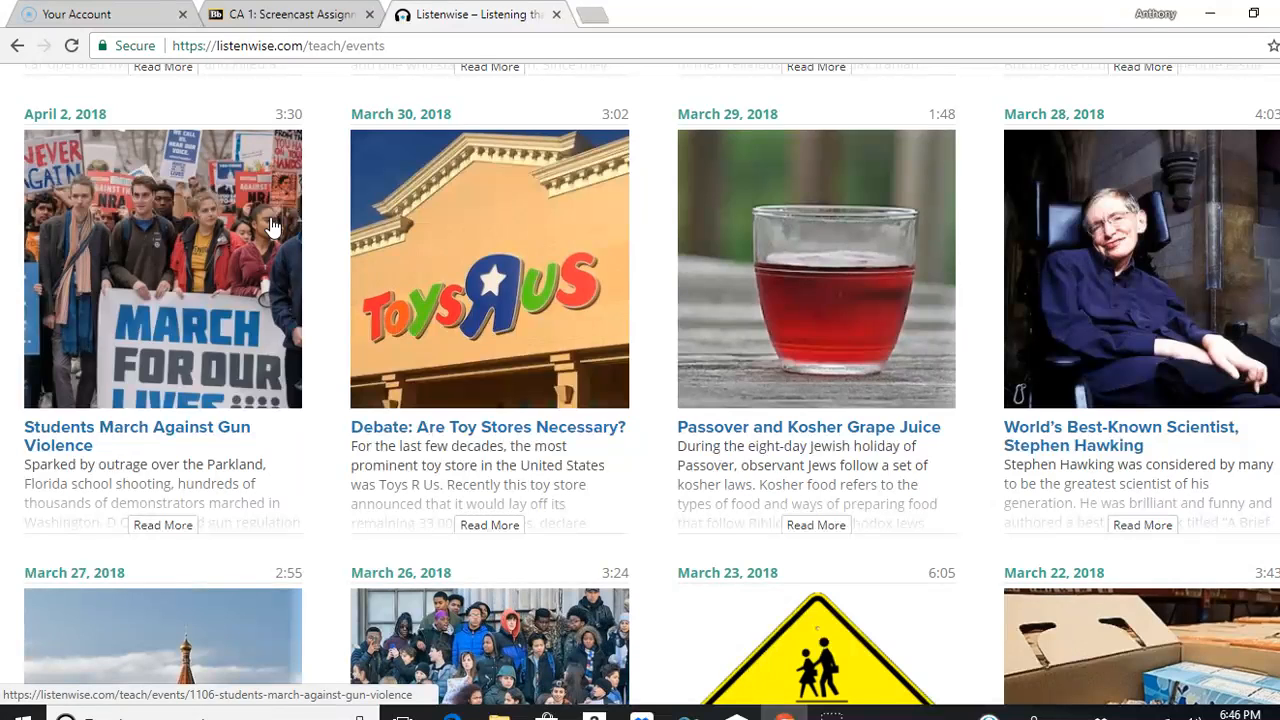
pyautogui.moveTo(44, 660)
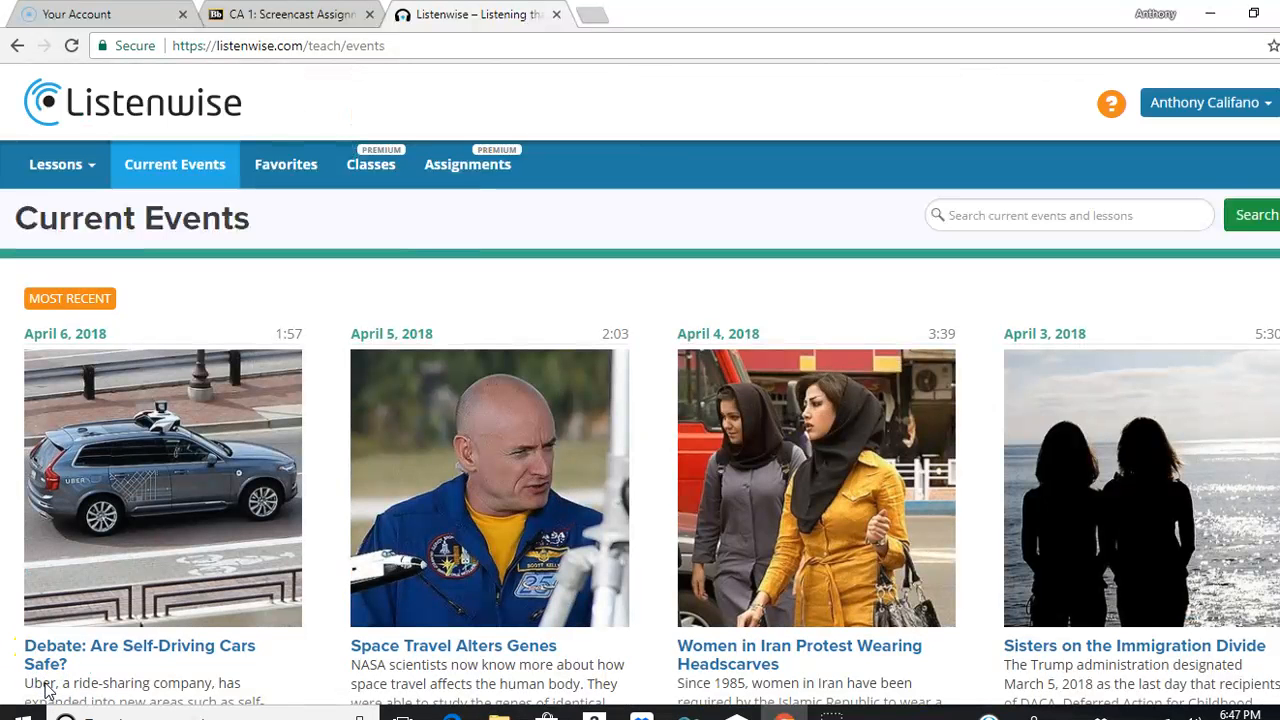
pyautogui.click(44, 690)
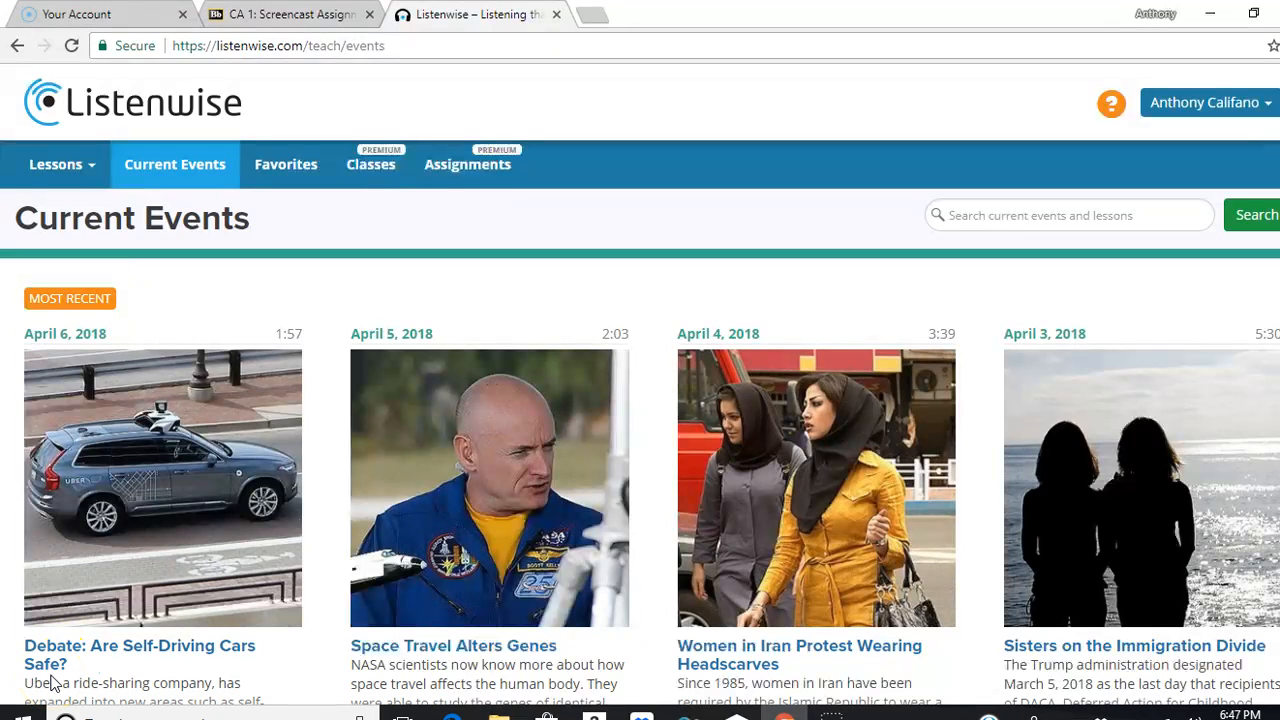
pyautogui.moveTo(50, 680)
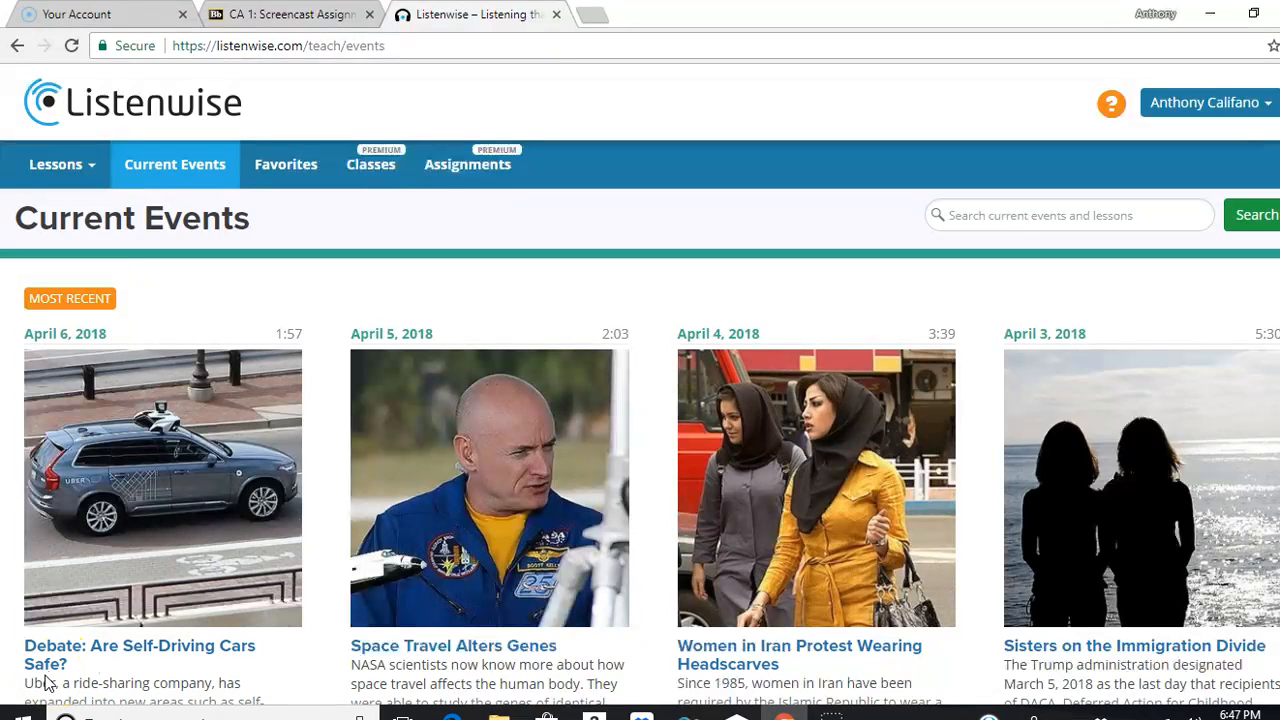
# Open the 'Space Travel Alters Genes' story card to view its summary, topic tags and audio.
pyautogui.click(452, 644)
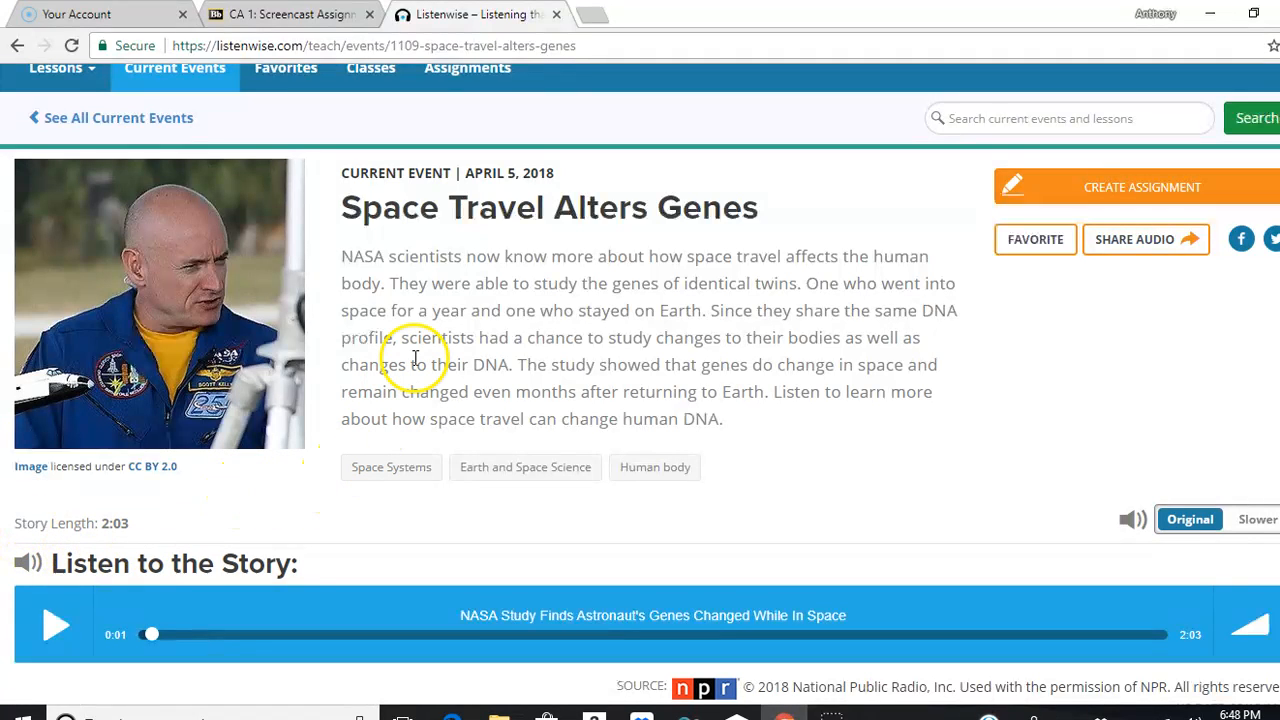
pyautogui.moveTo(80, 486)
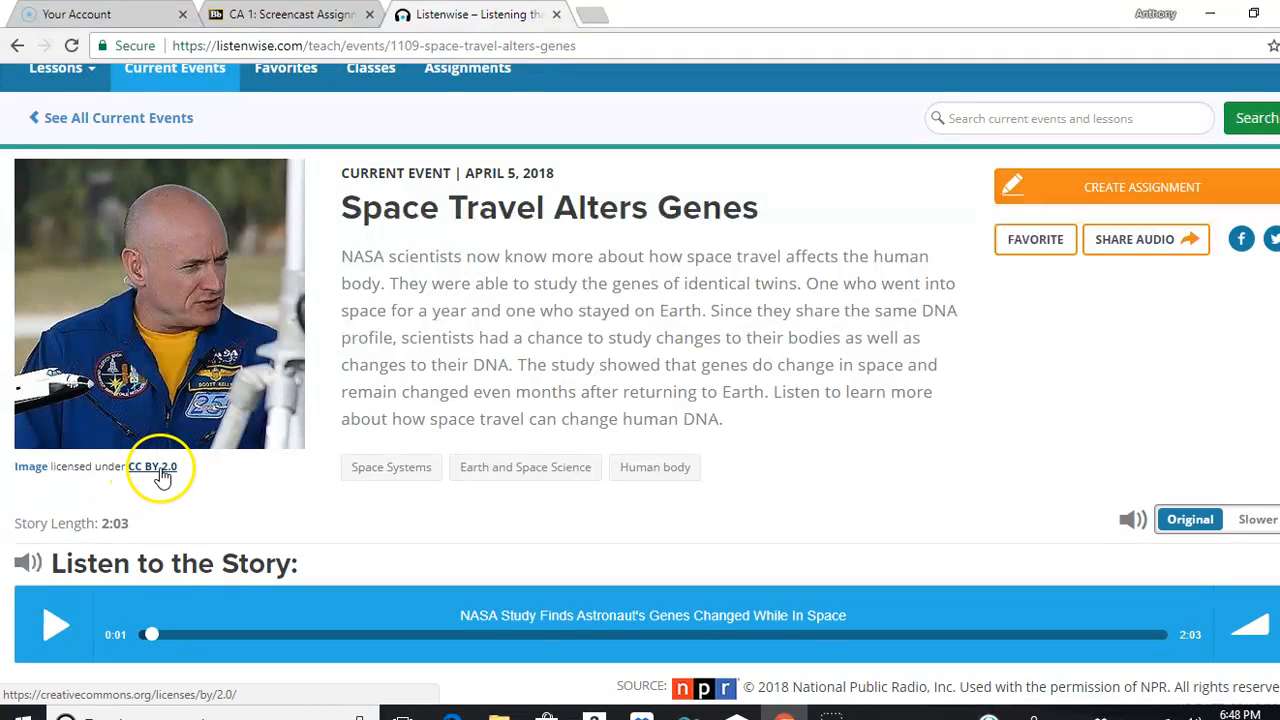
pyautogui.moveTo(204, 420)
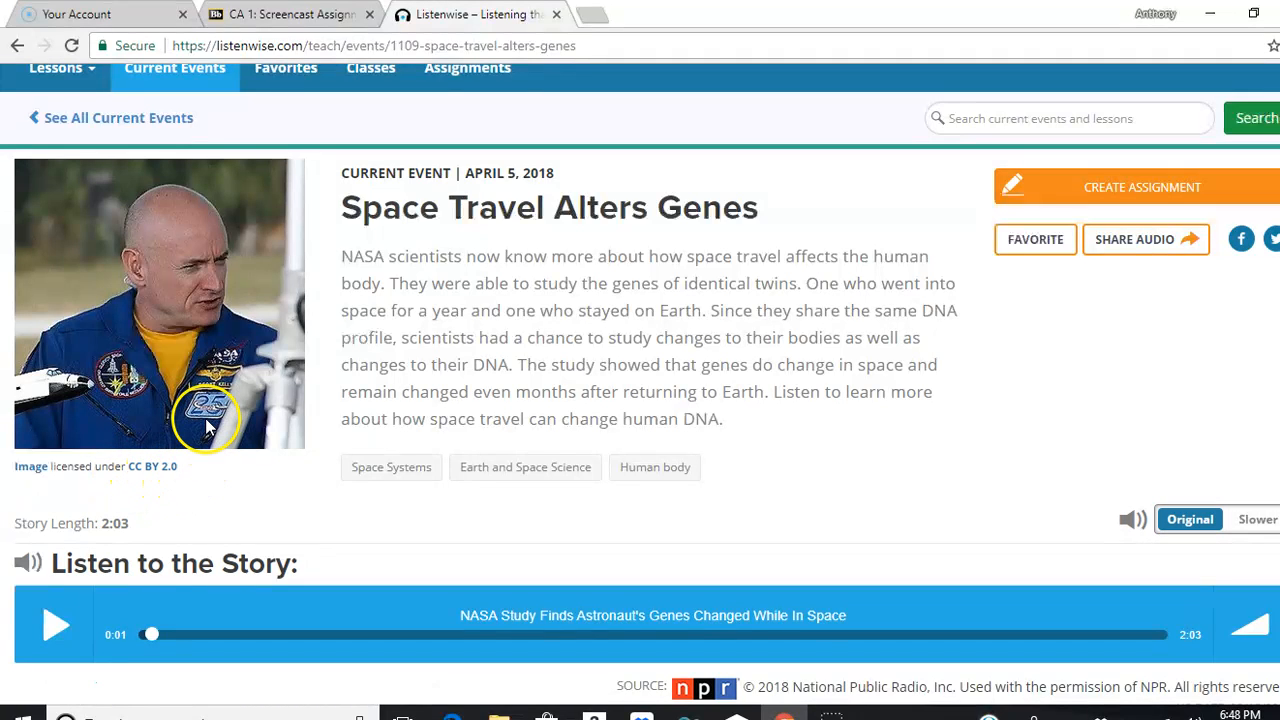
pyautogui.moveTo(50, 668)
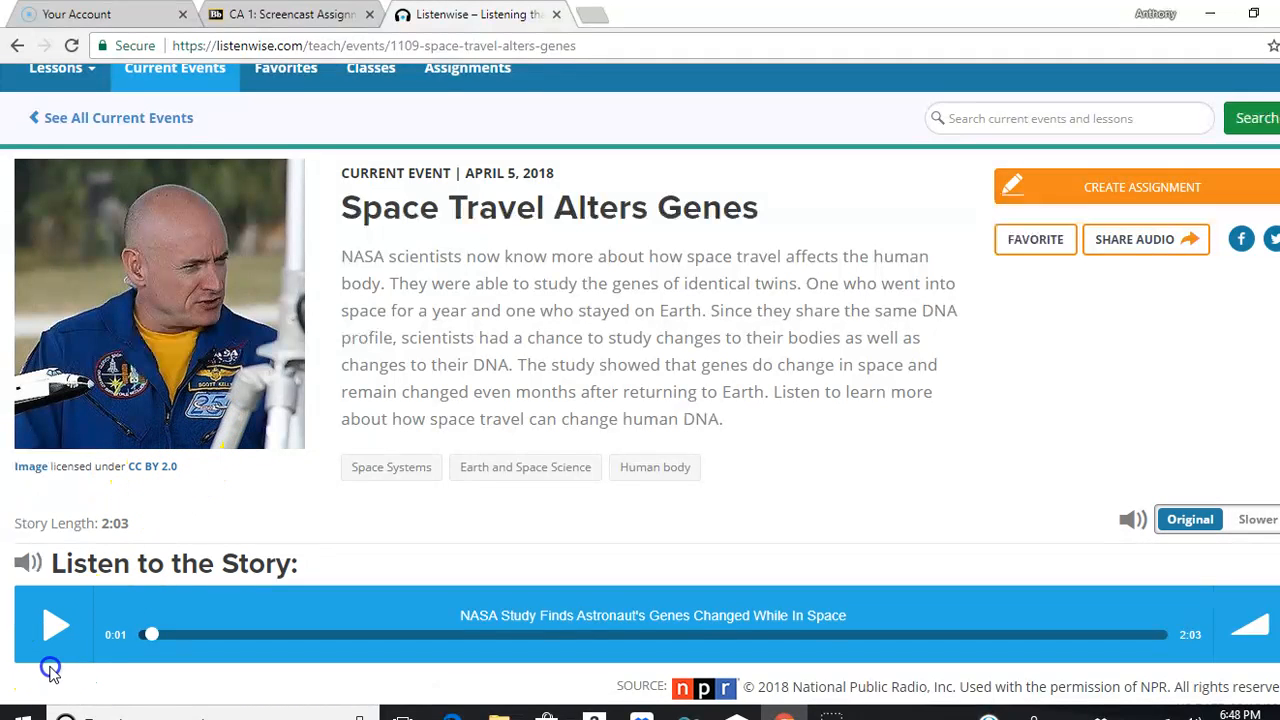
pyautogui.moveTo(804, 420)
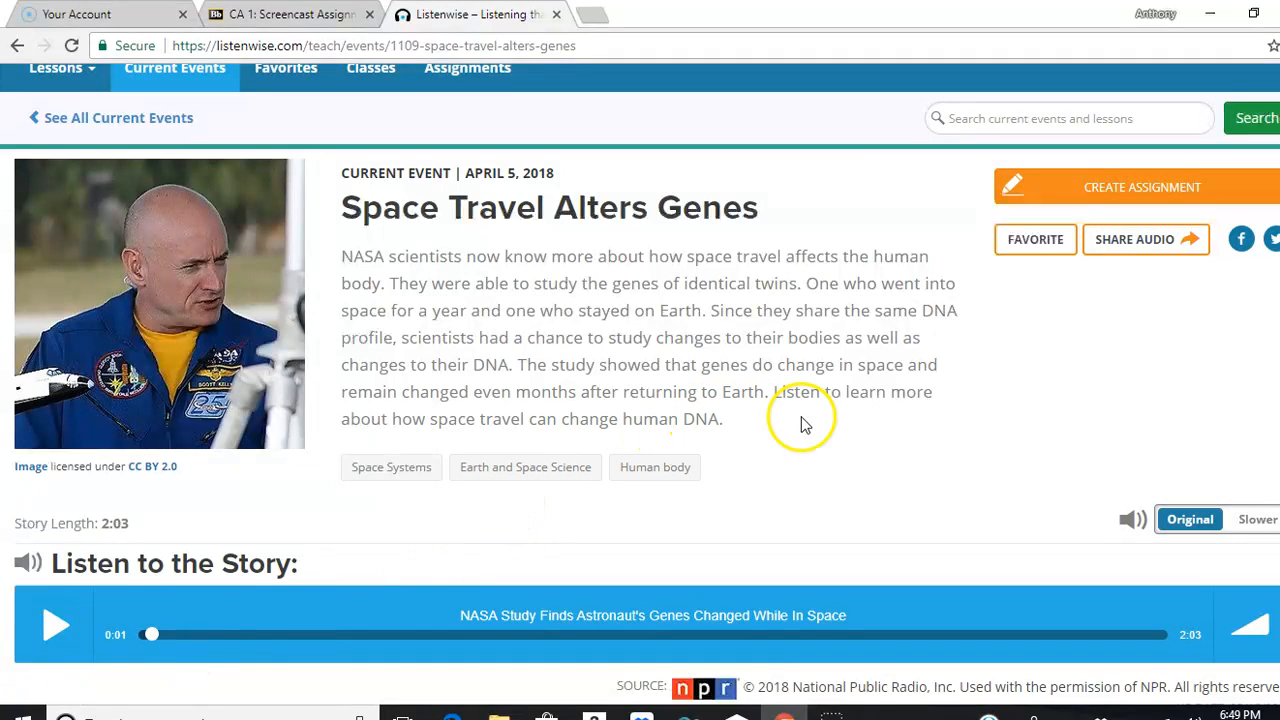
pyautogui.moveTo(412, 328)
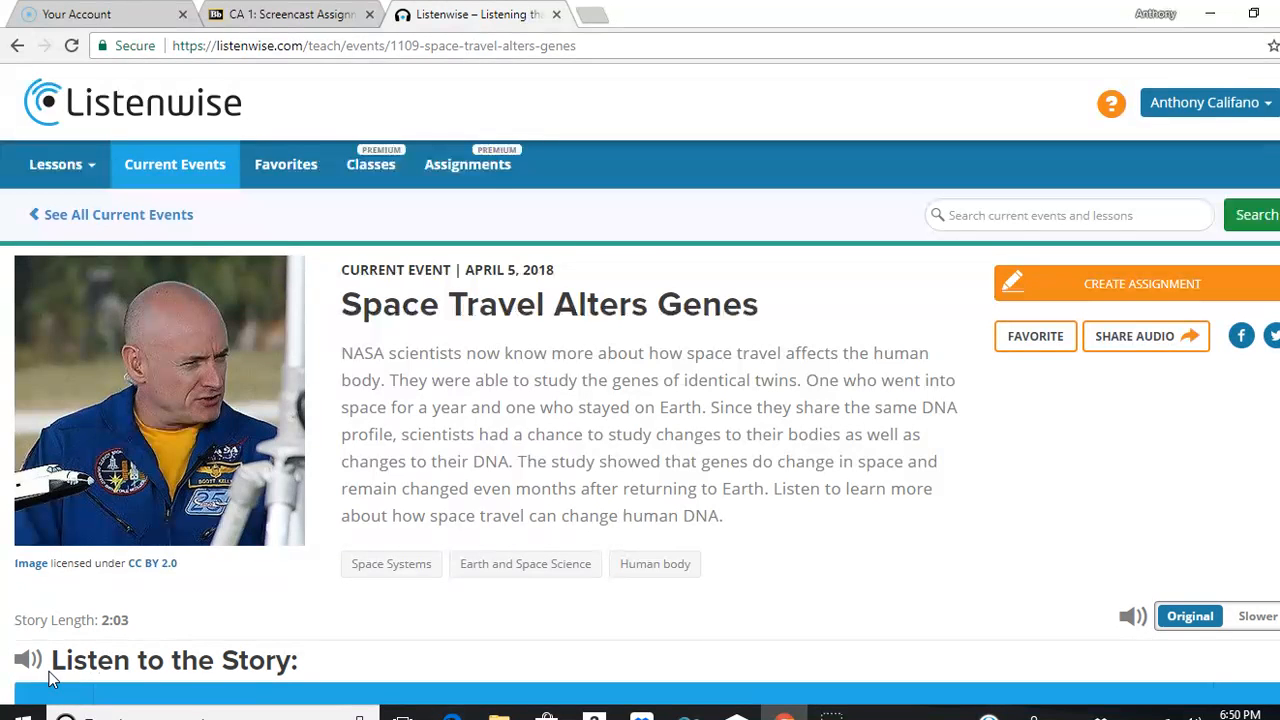
pyautogui.click(30, 660)
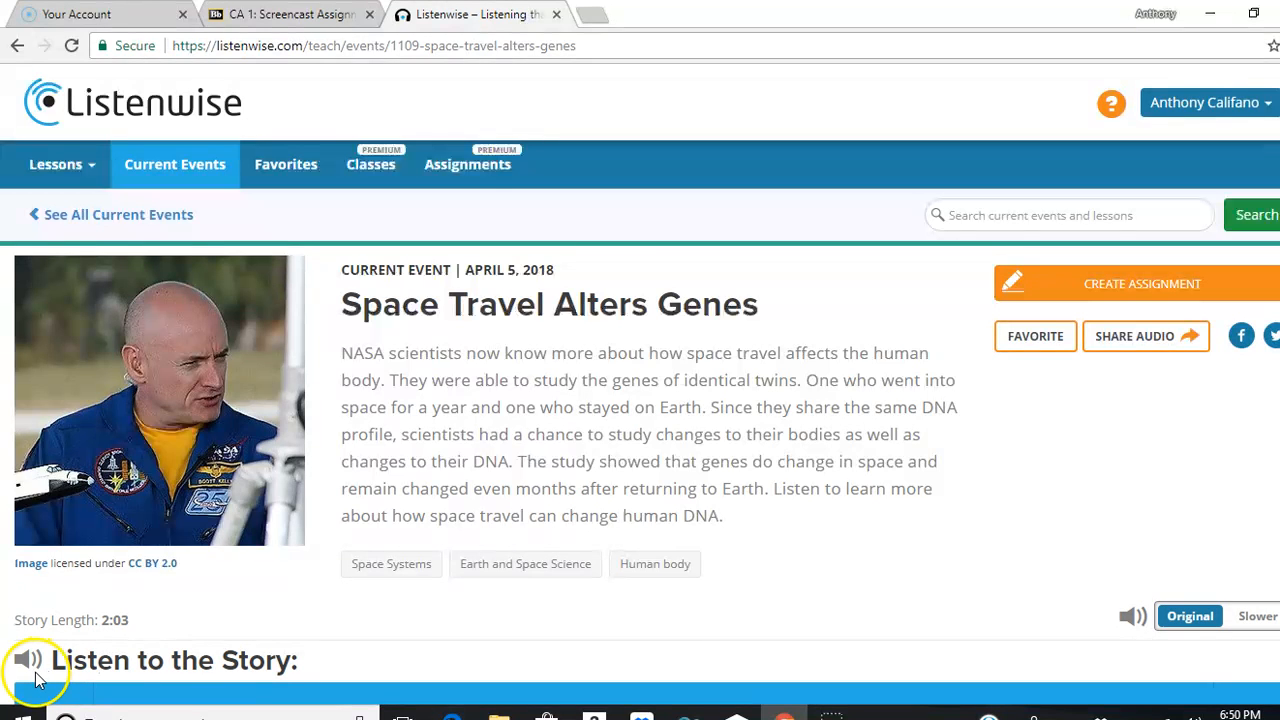